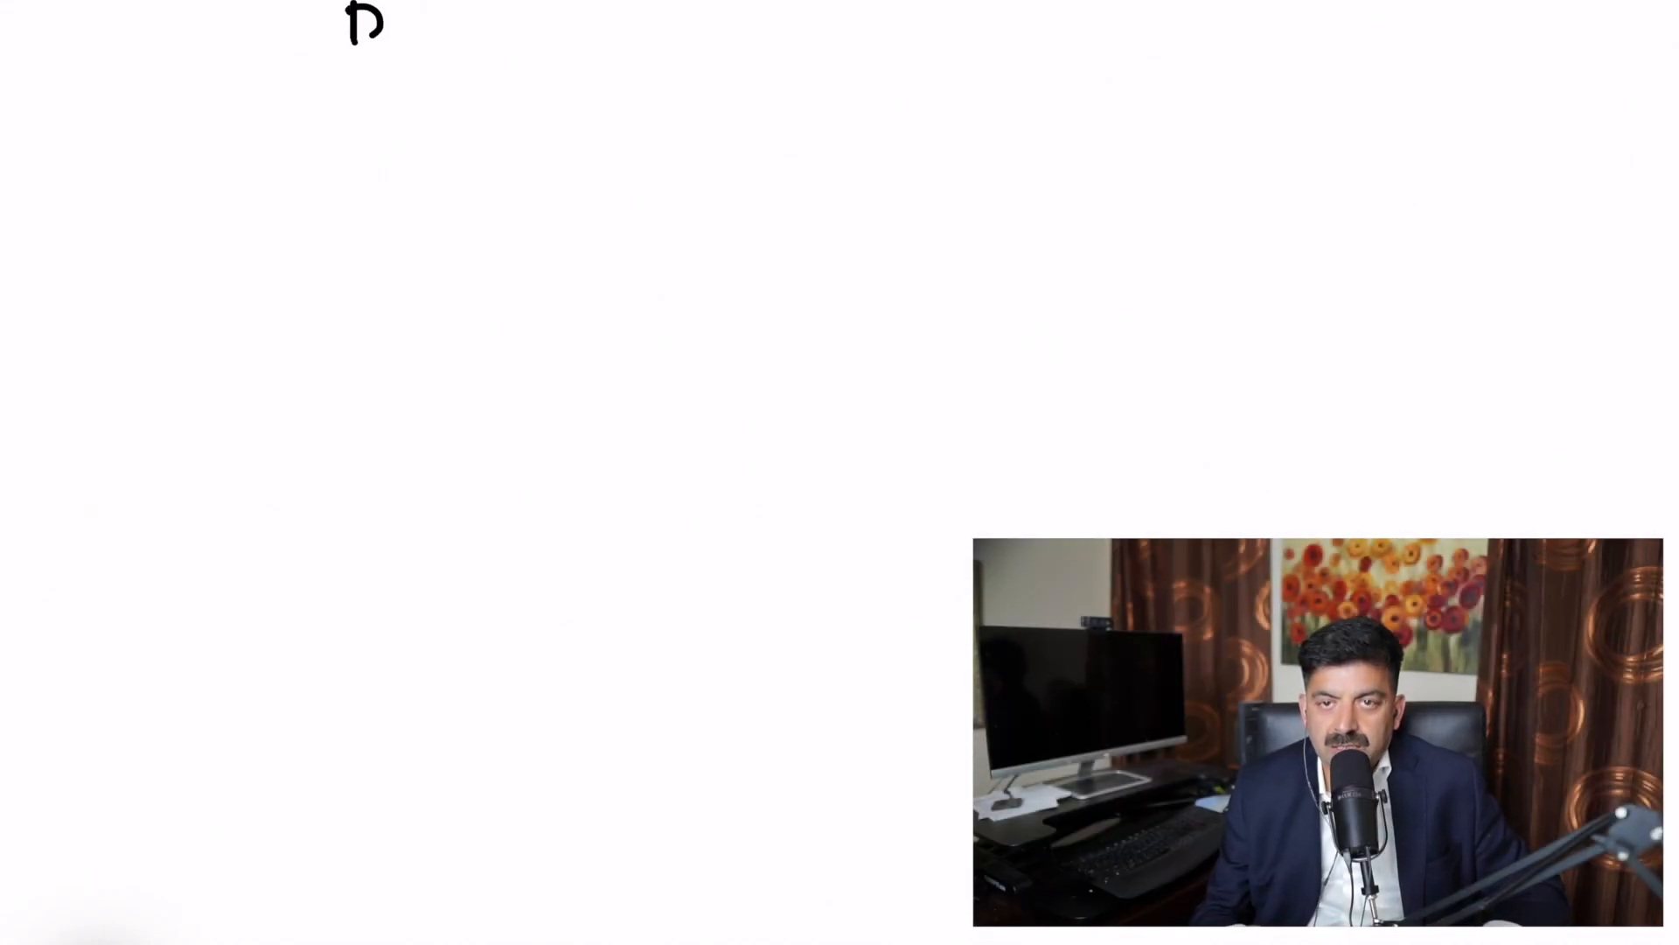
- Handwrite the heading "Differences Between Azure AD" across the top of the canvas
type("Dibb")
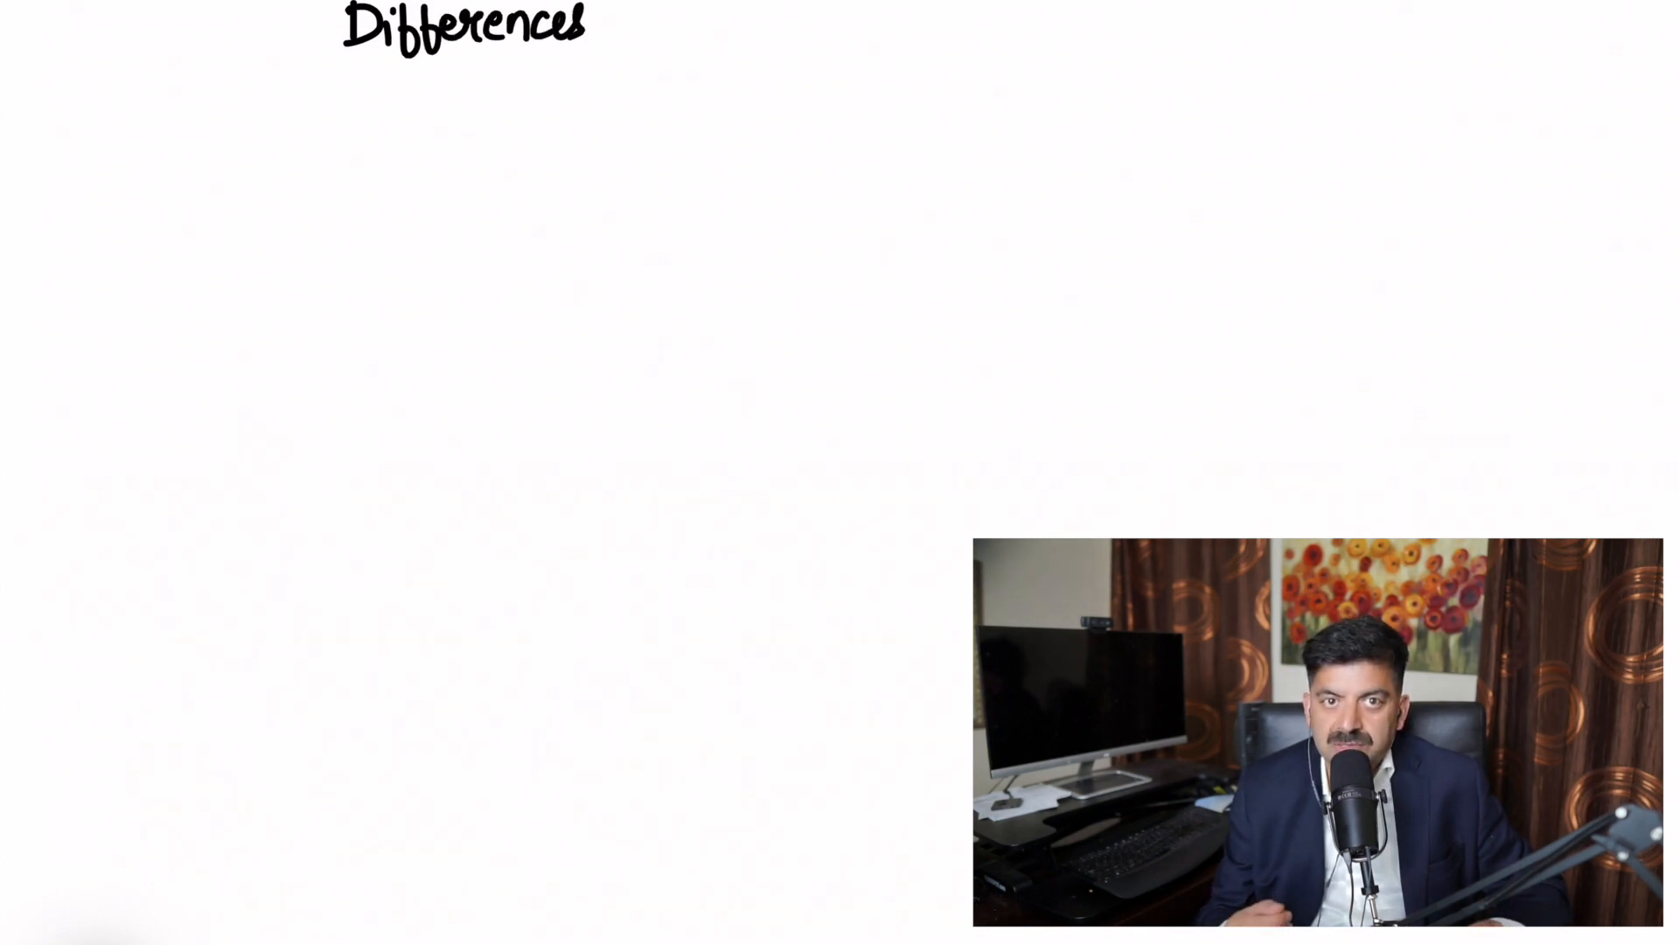
type("Bel")
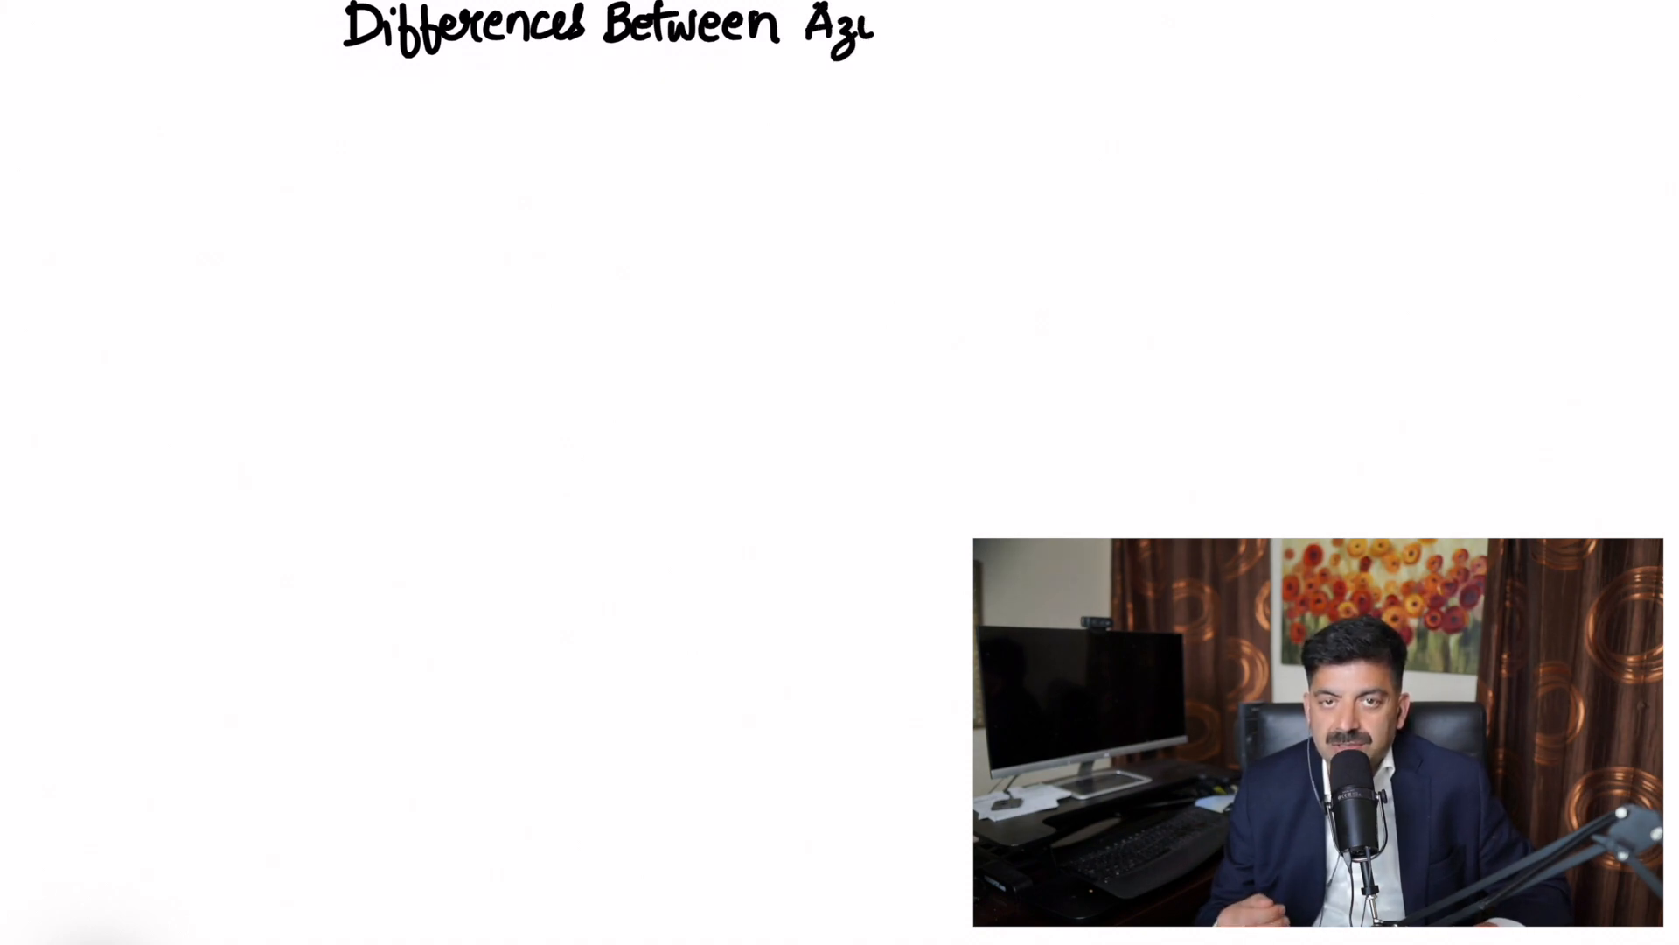
type("ure")
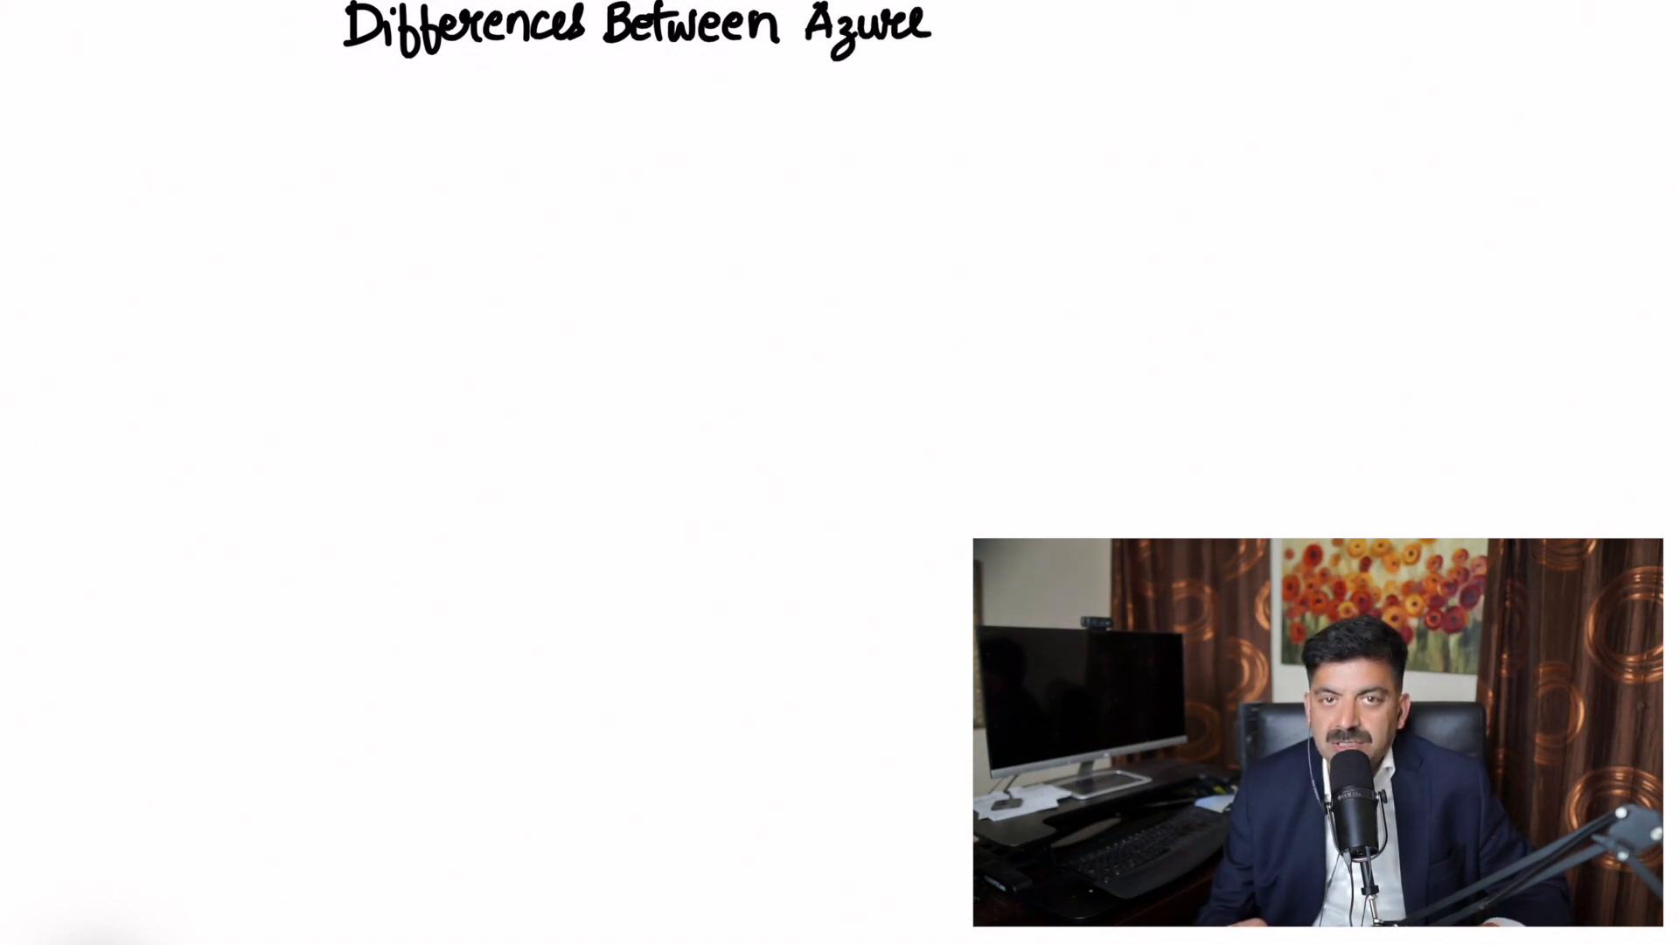
type("AI")
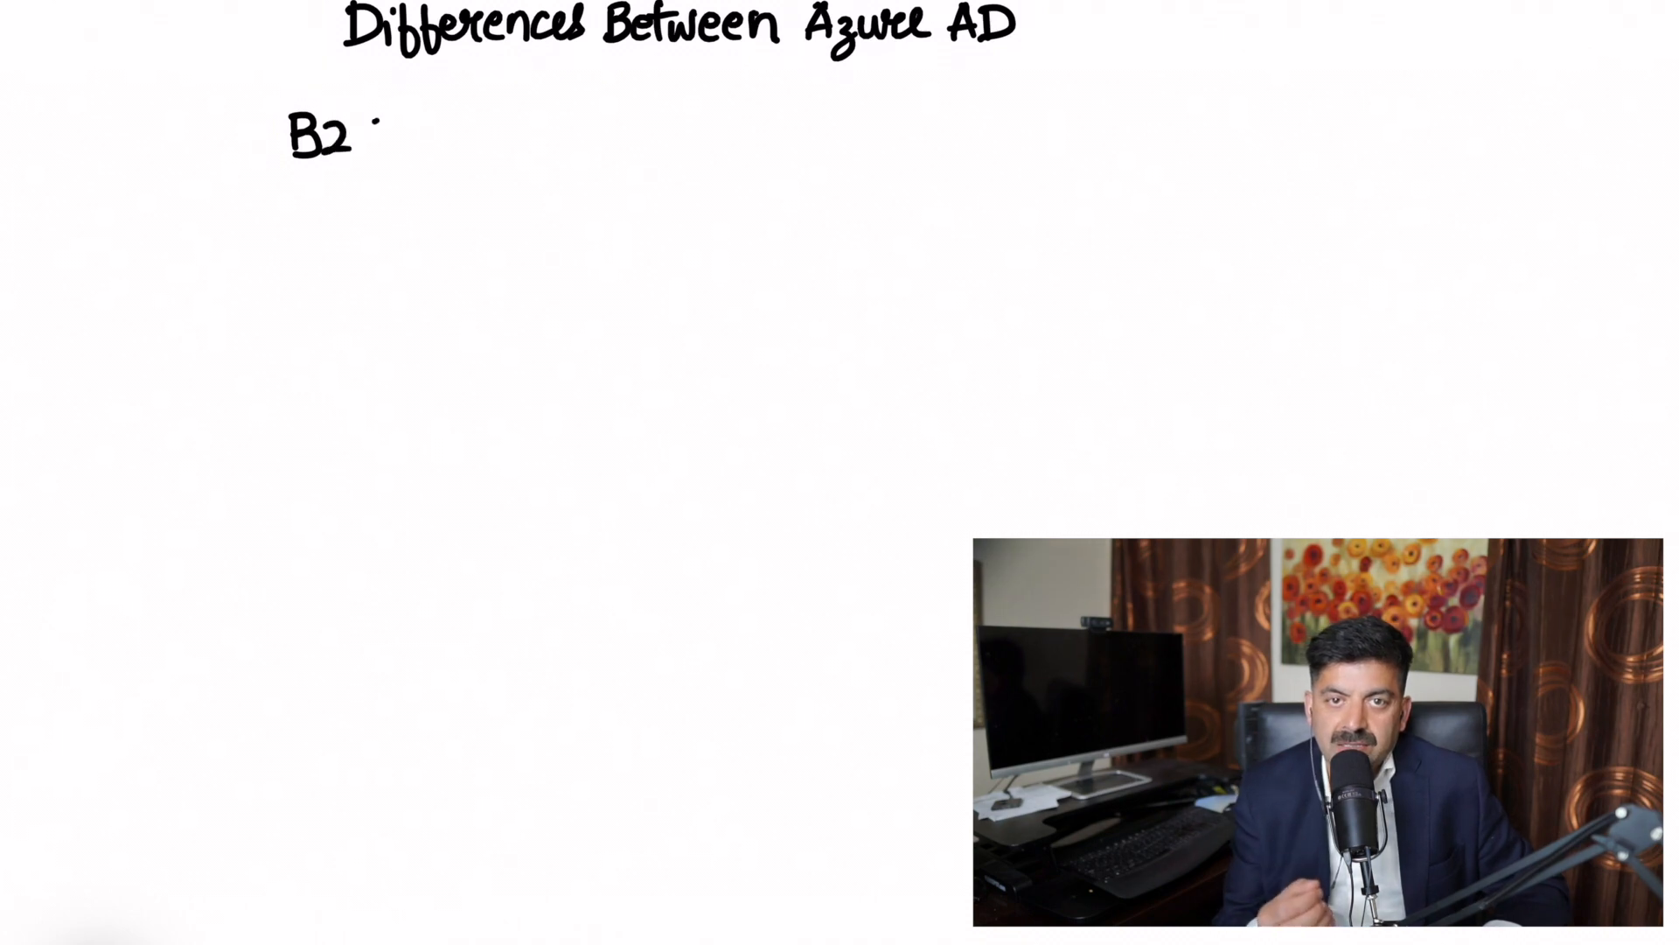
- Handwrite B2B and B2C column headings split by a vertical divider, with "1. Feature of AD" under B2B
type("B")
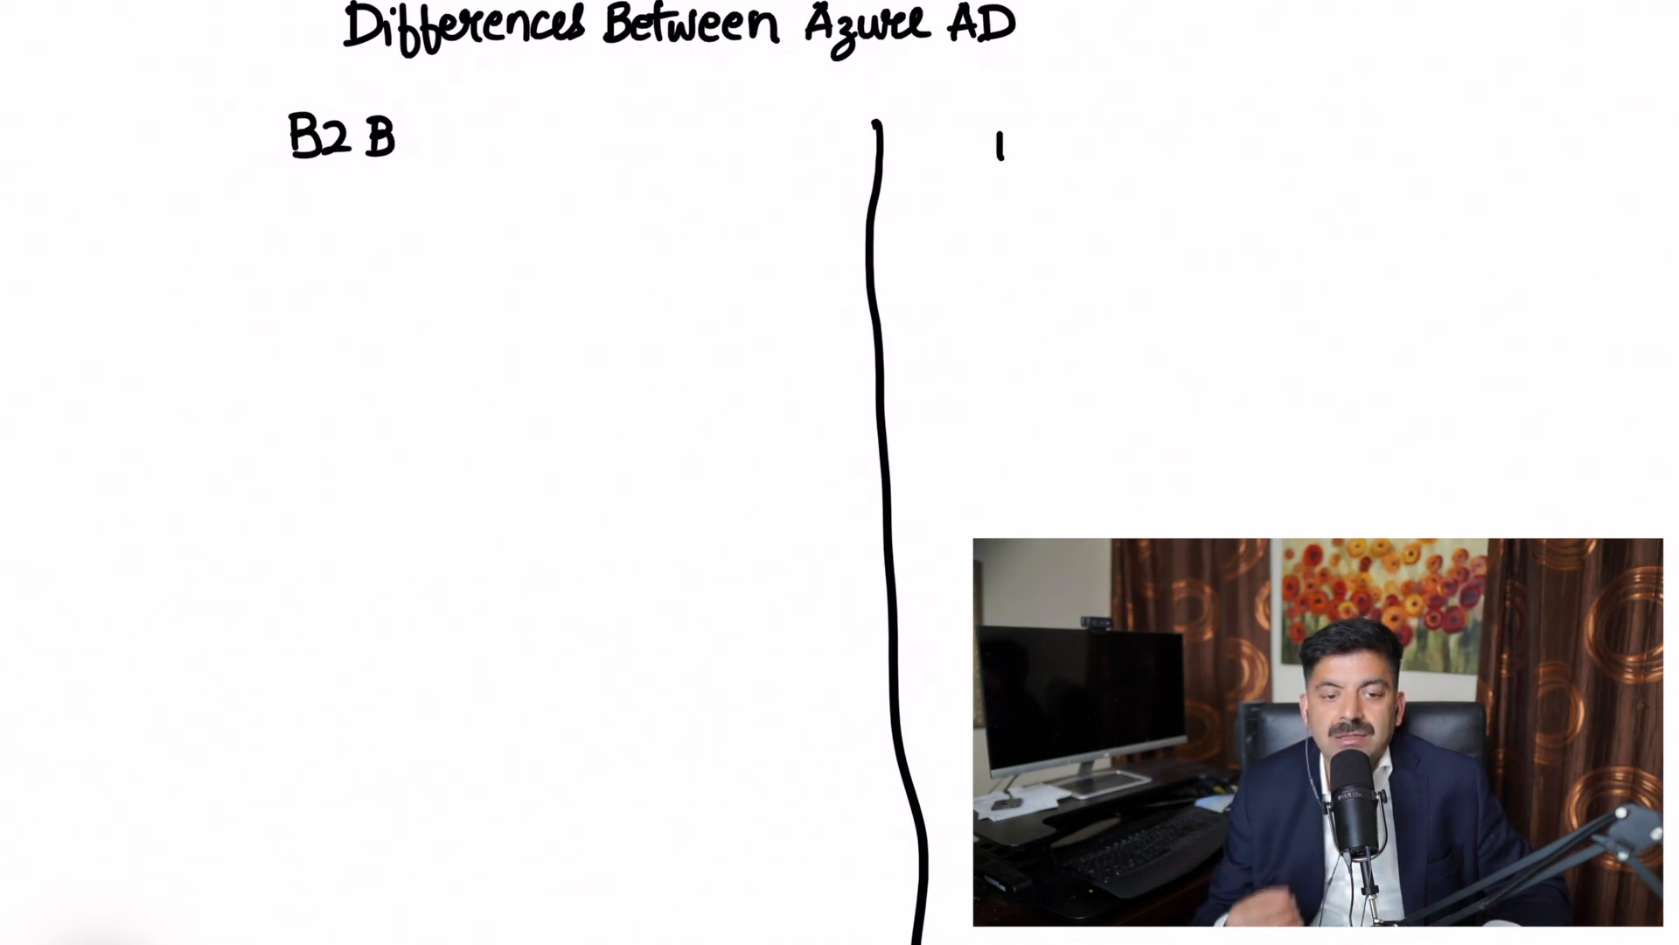
type("B2")
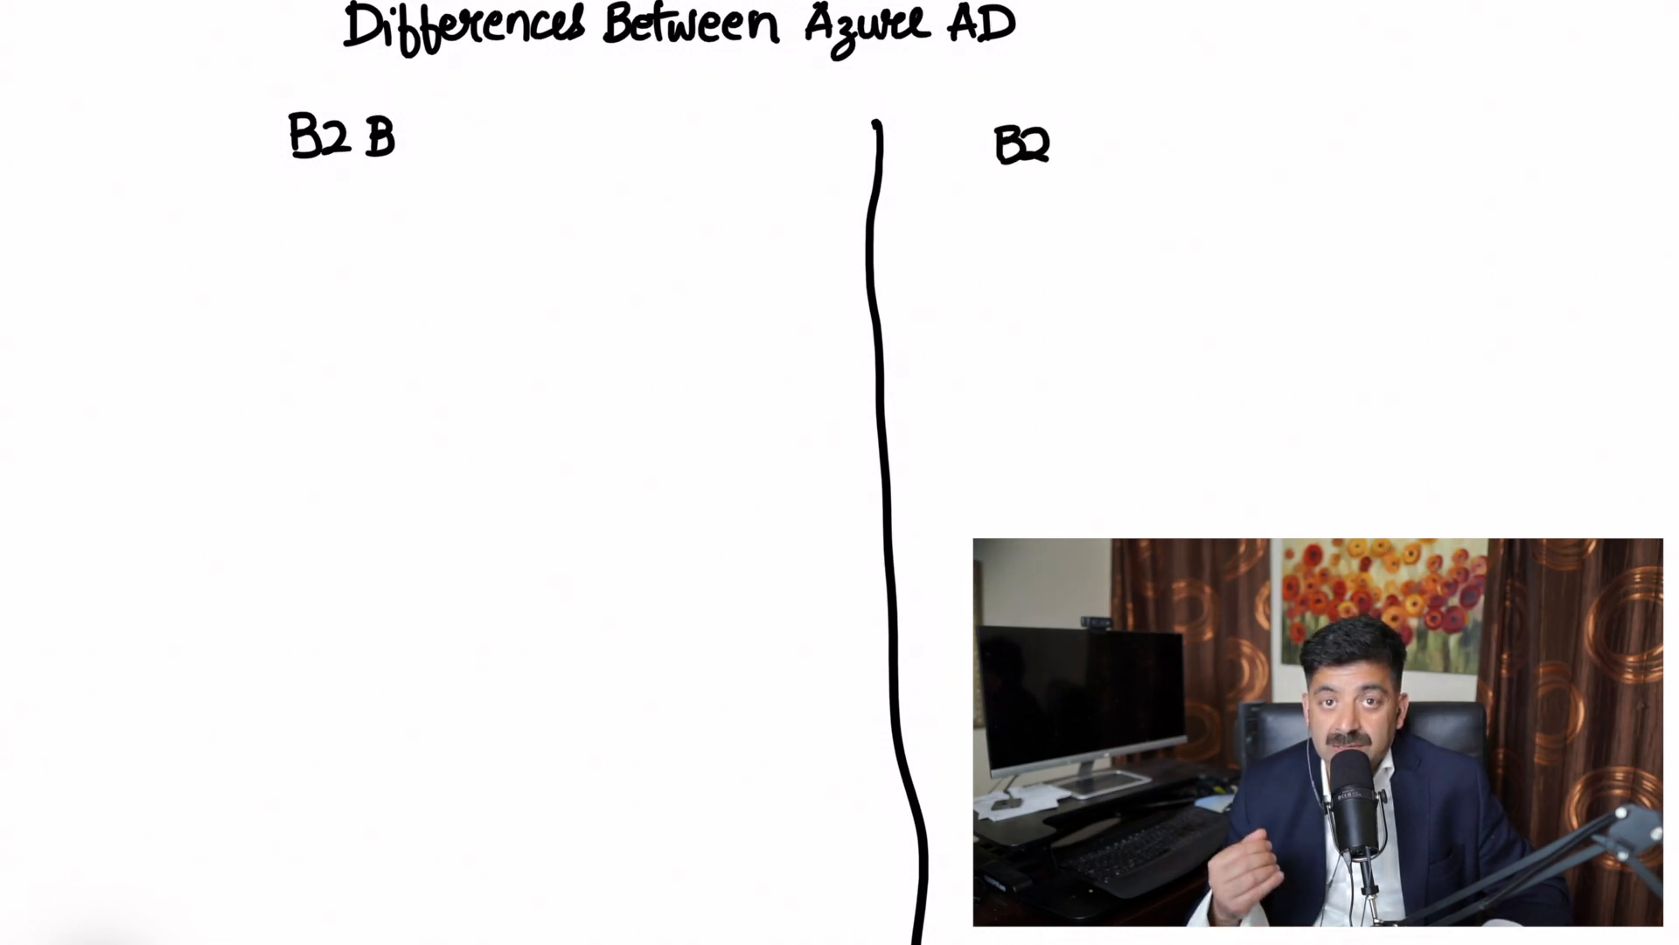
type("C")
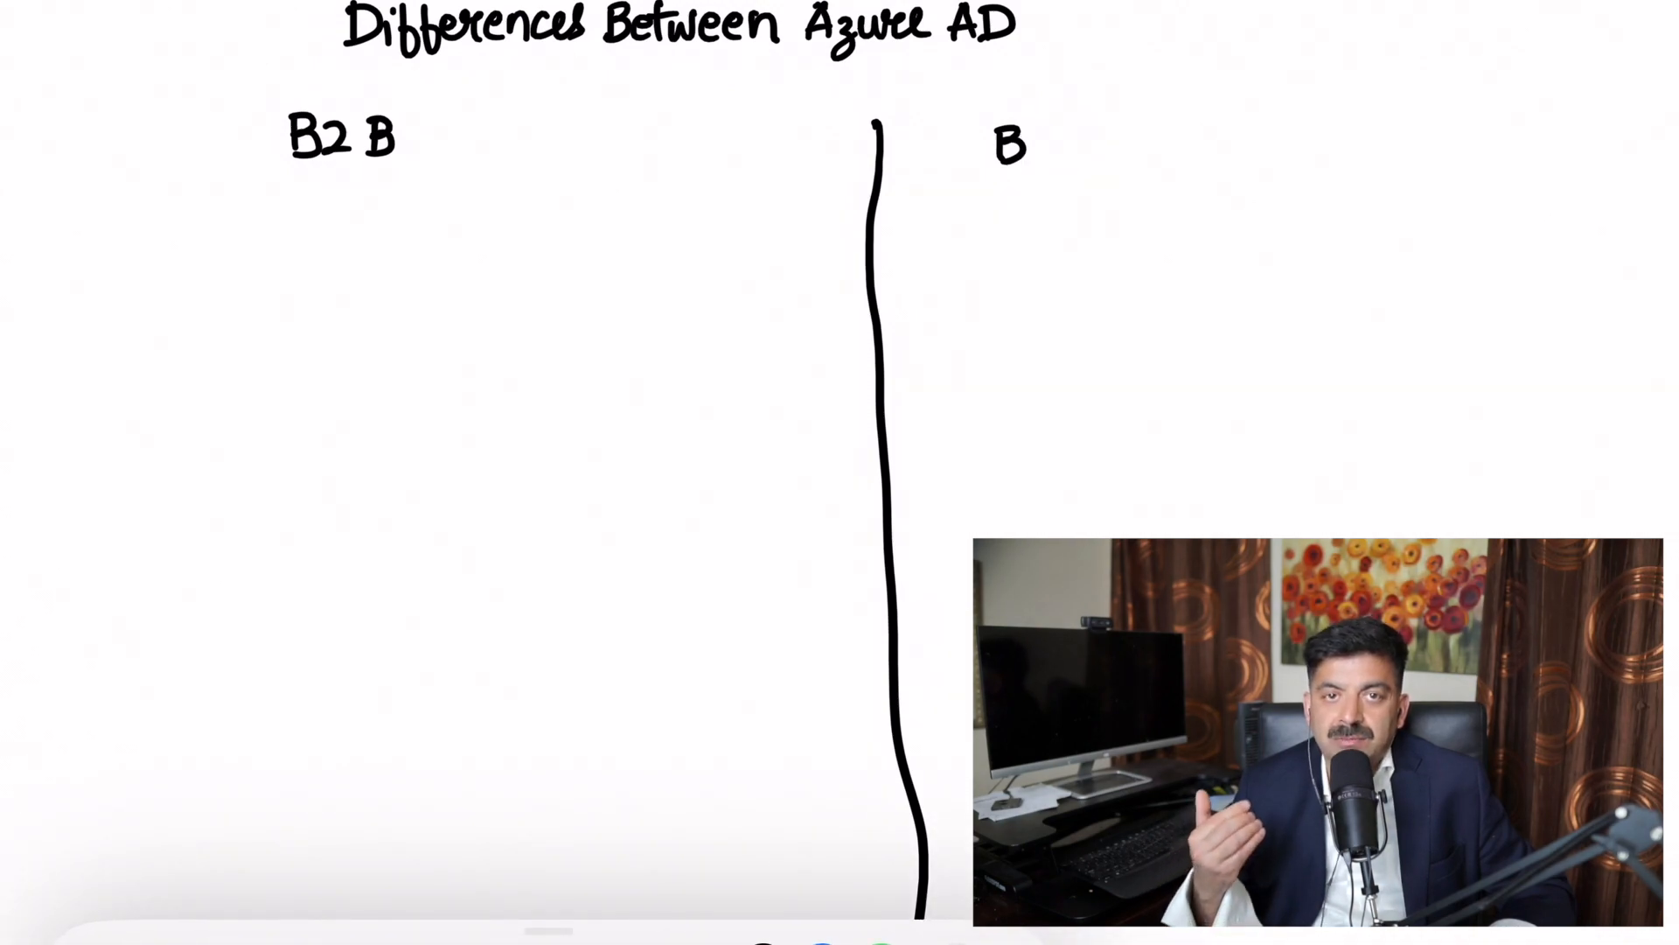
right_click(161, 148)
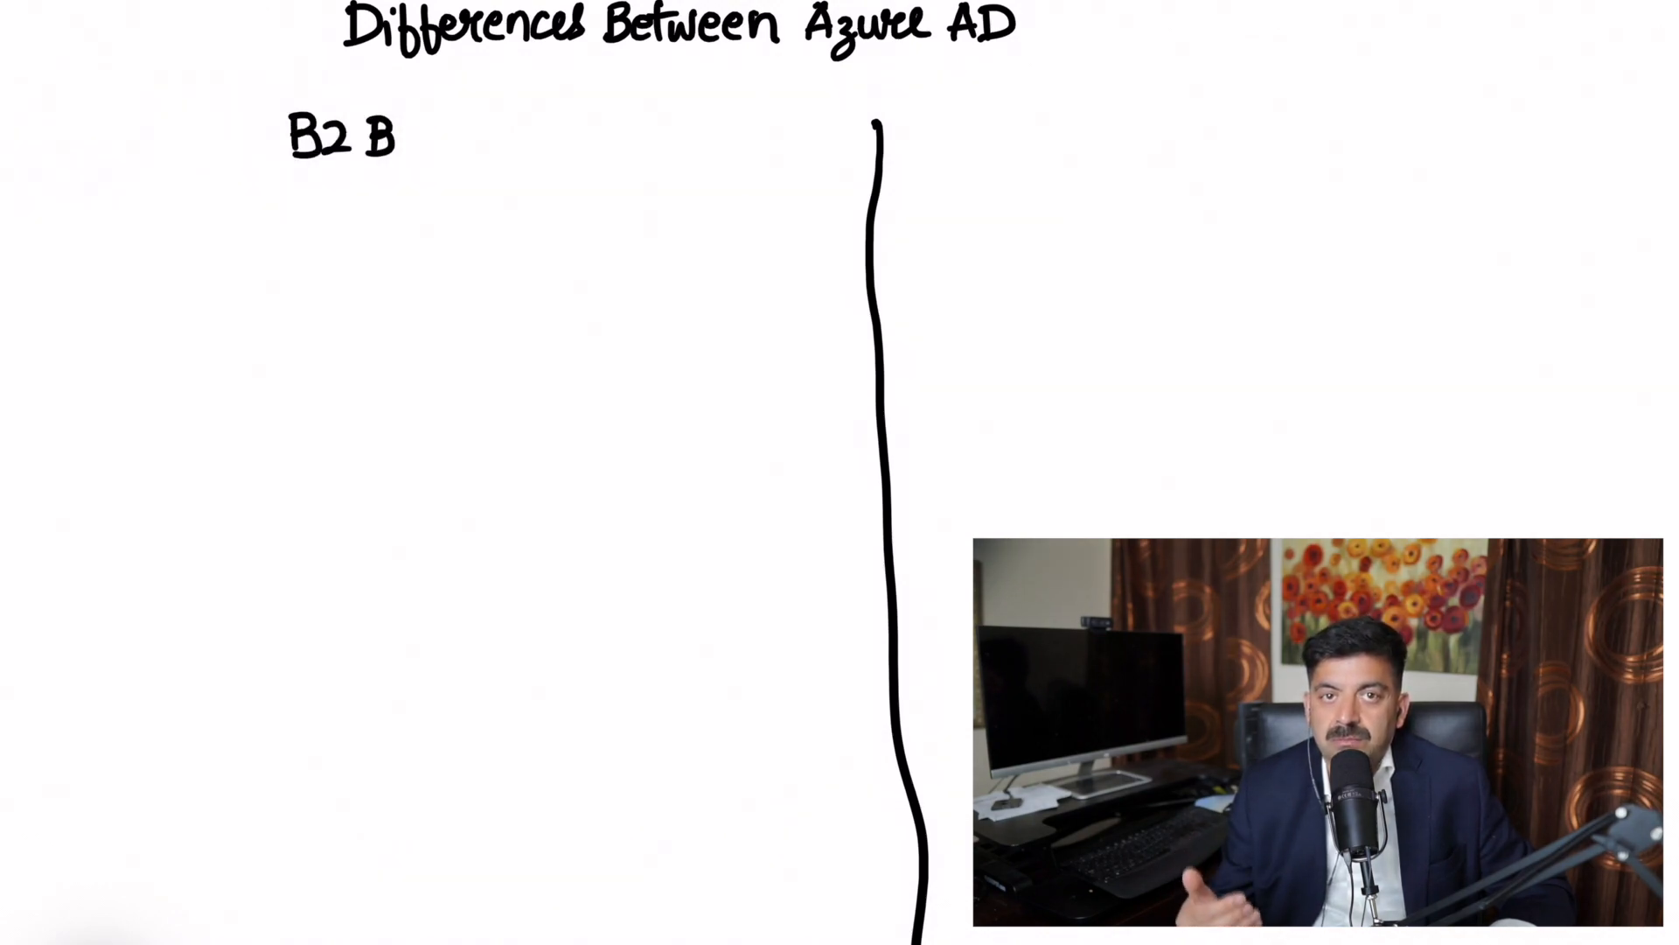
type("R")
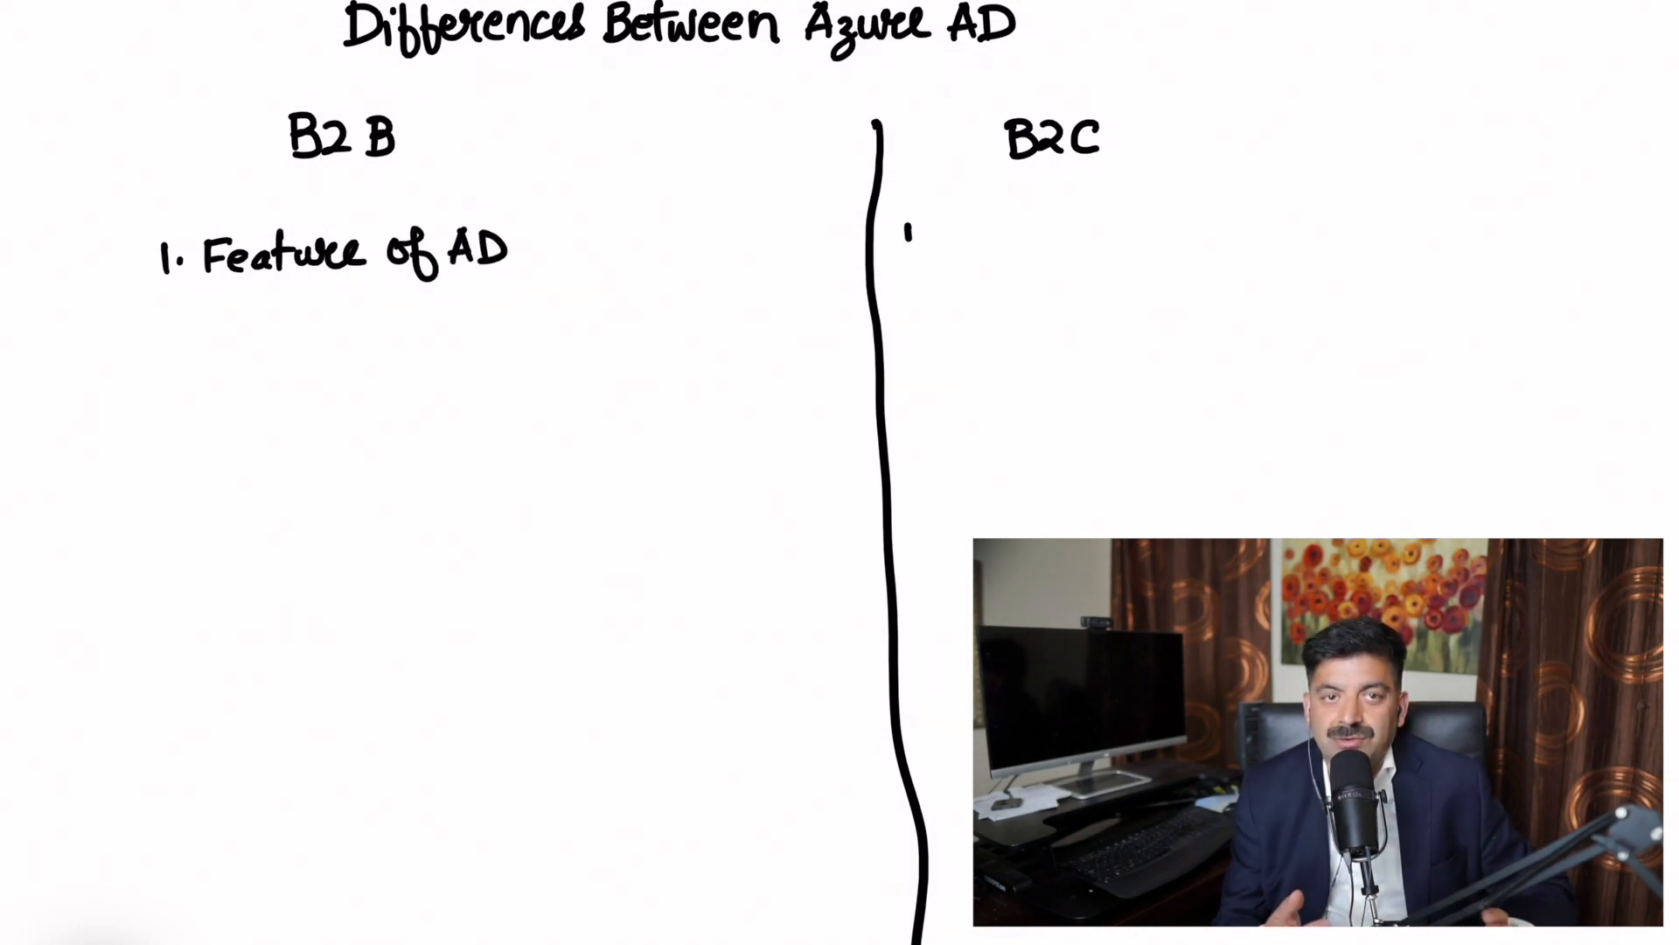
- Handwrite "1. Separate Service based on AD." under B2C and start "2." under B2B
type("1. Ser")
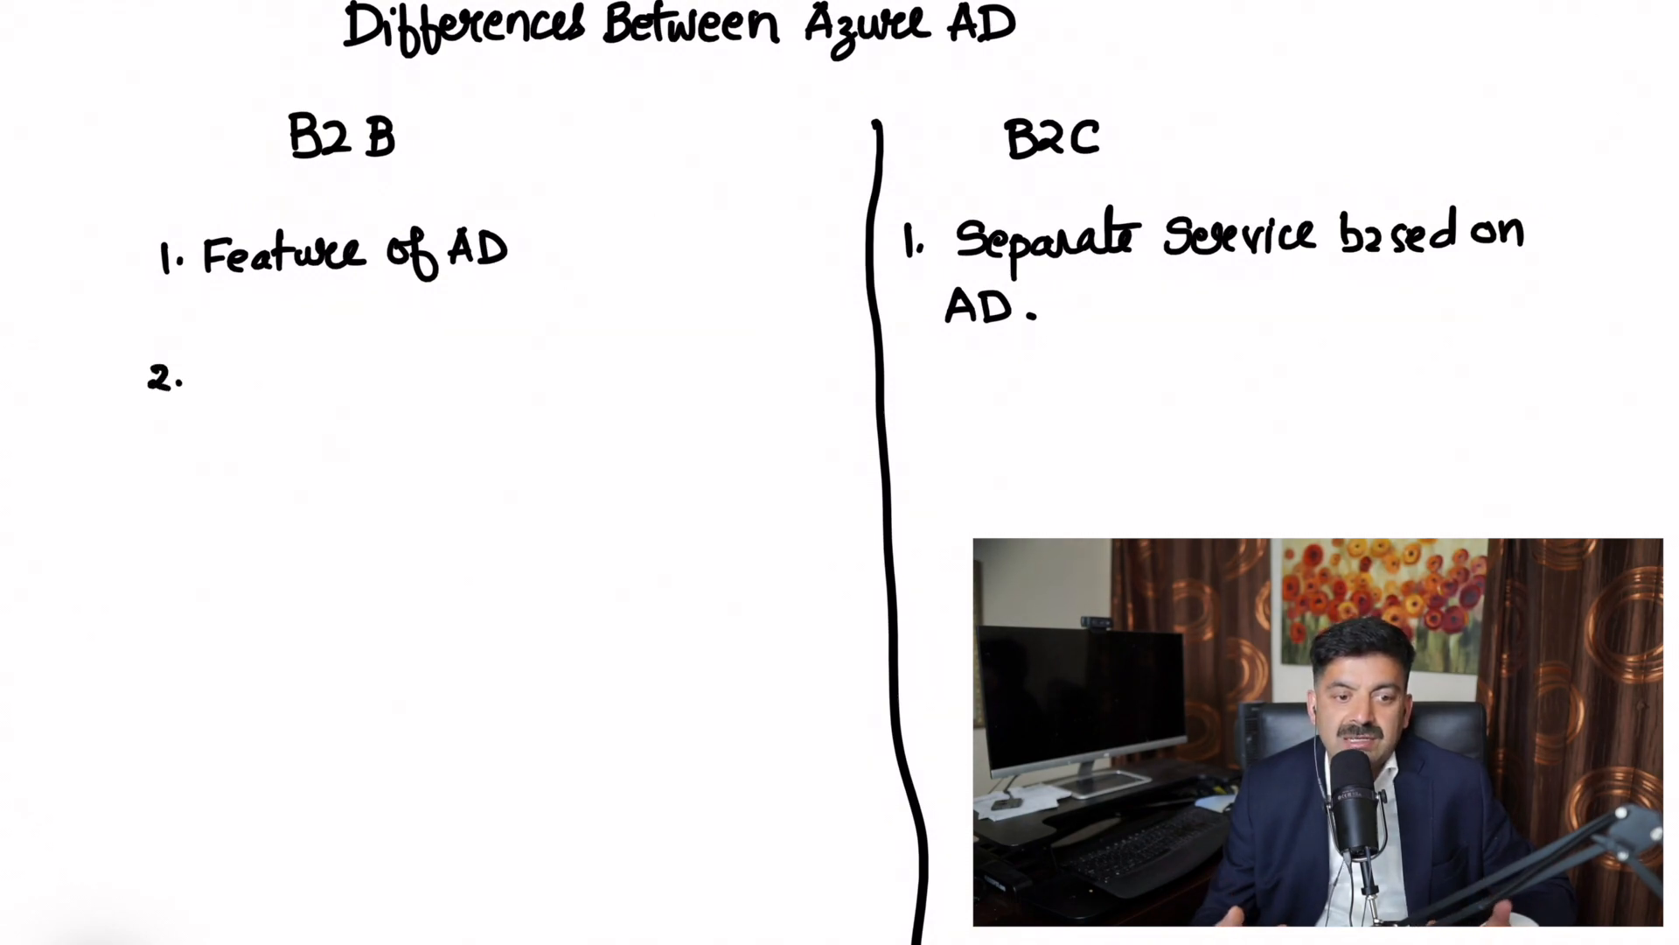
- Handwrite "Host Branding" for B2B point 2, "2. Customization possible" for B2C, and start "3." on the left
type("Host Branding")
type("2. Customization")
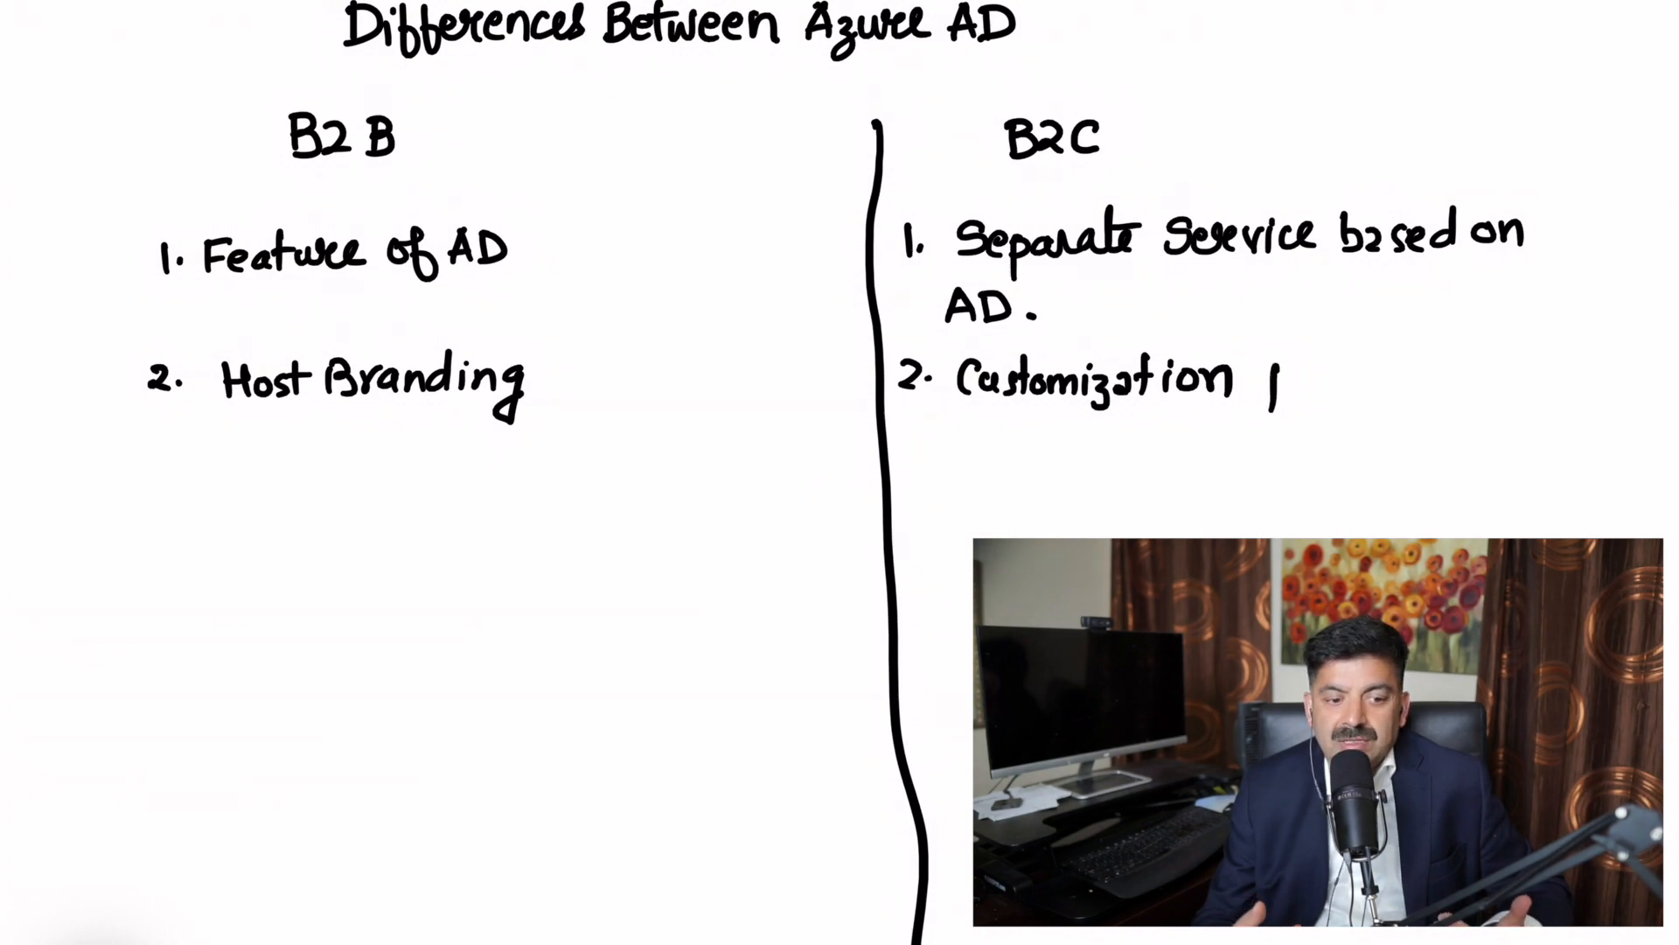
type("possil")
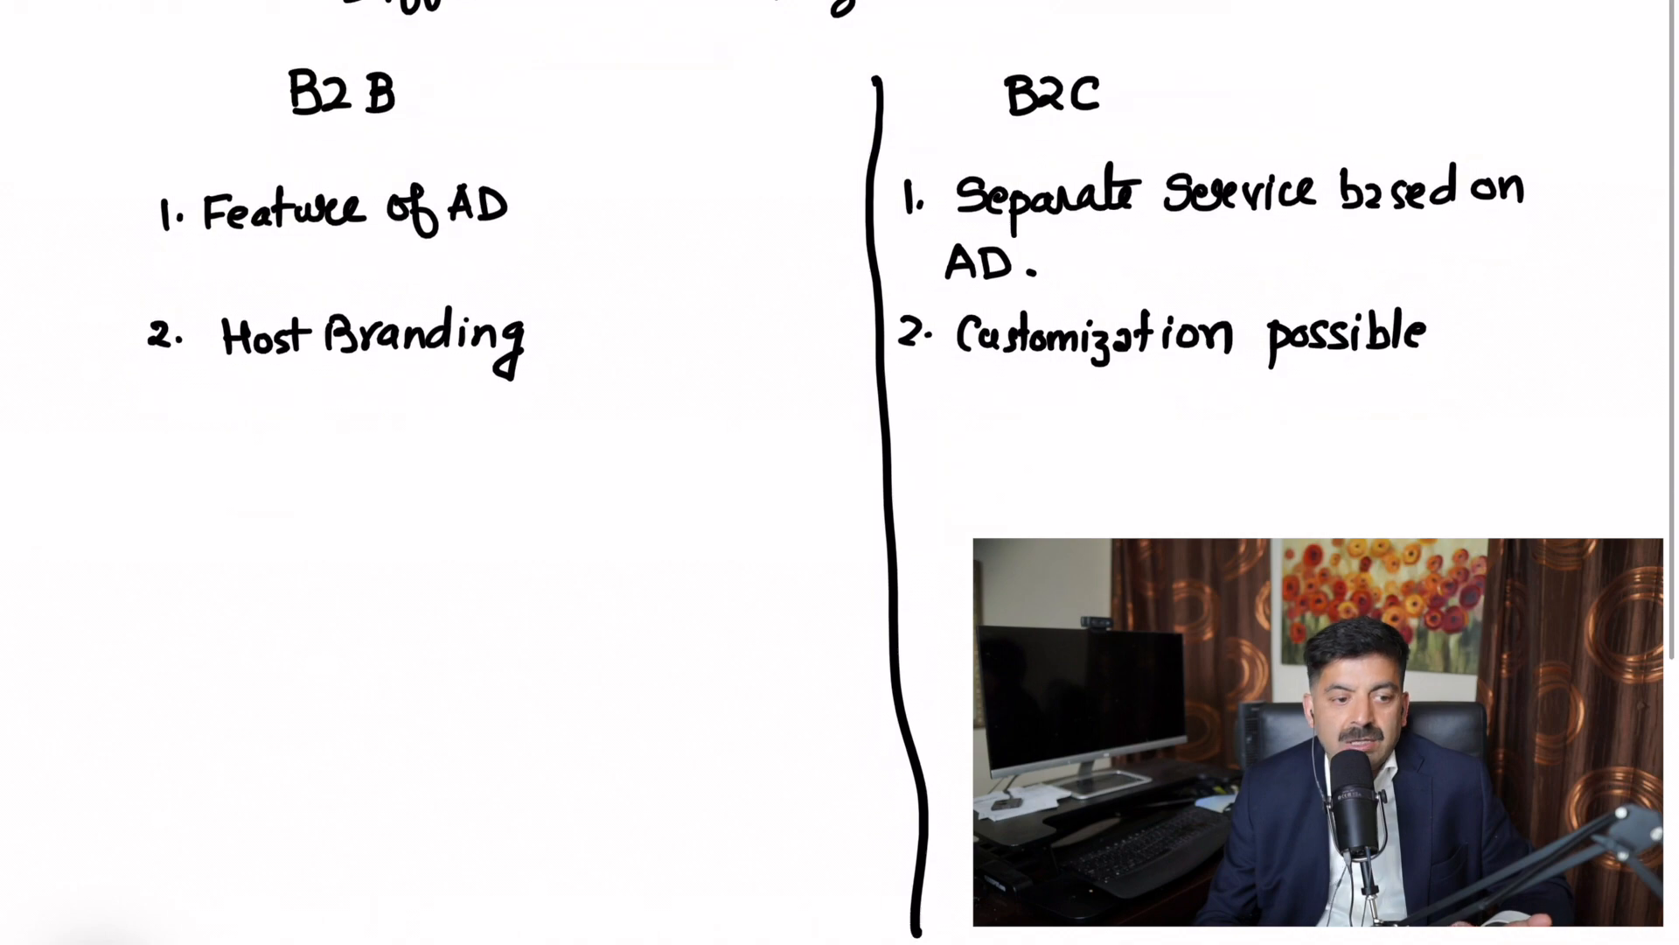
scroll("up", 3)
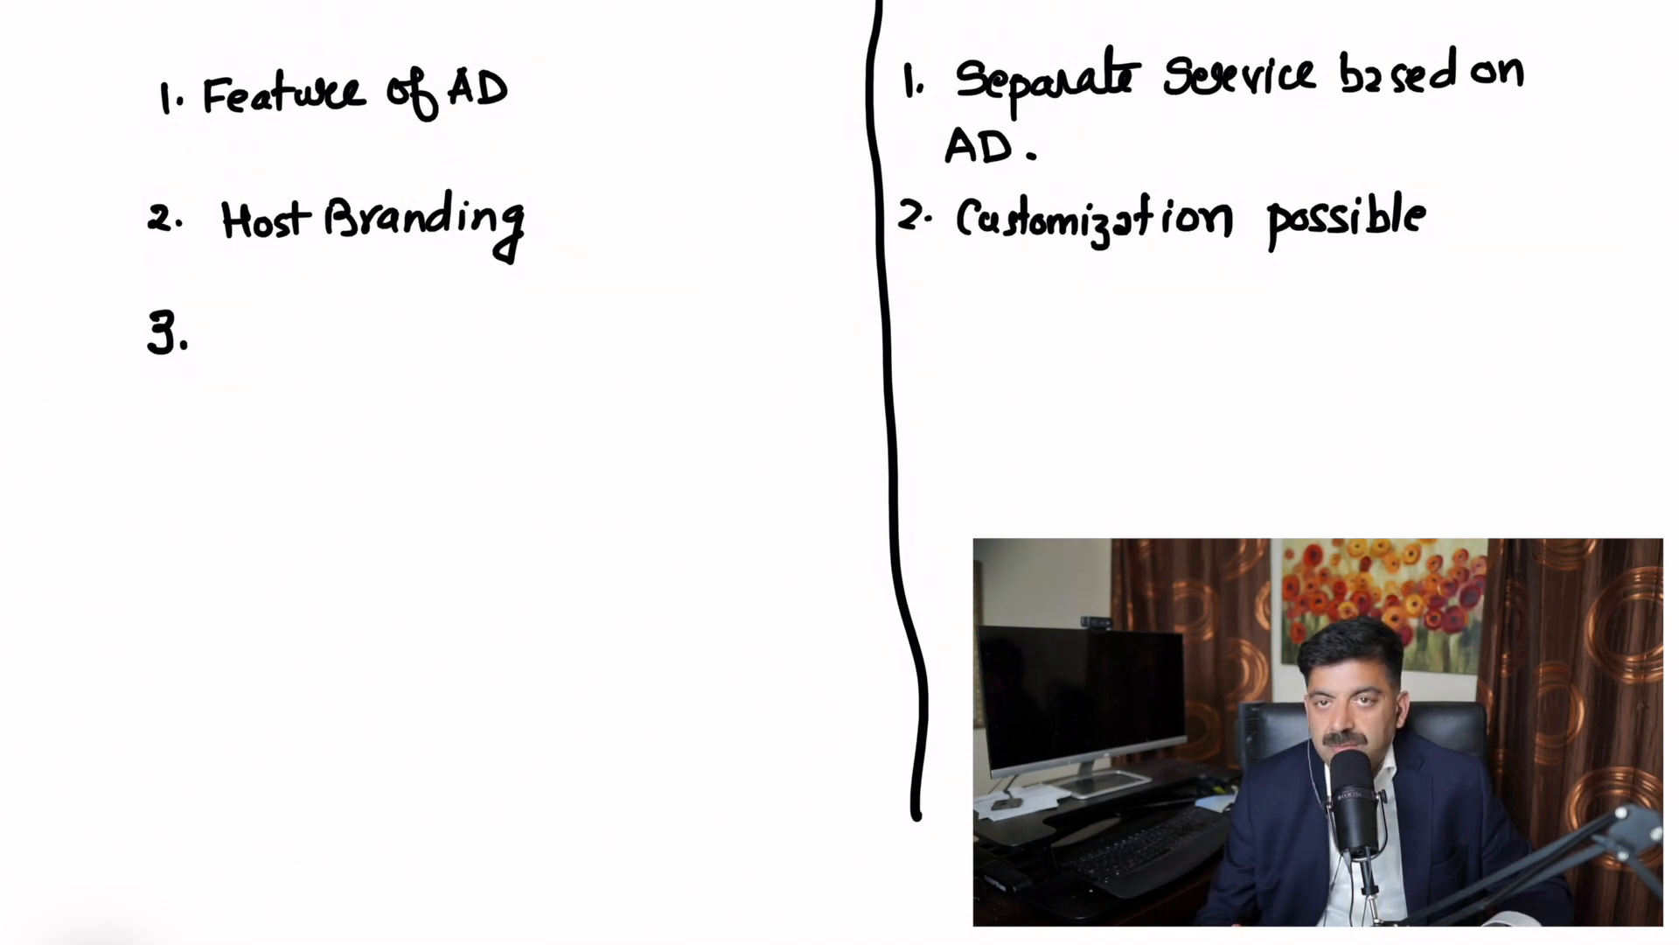
- Handwrite "Less flexible" for B2B point 3, "3. more flexible." for B2C, and start "4." on the left
type("1")
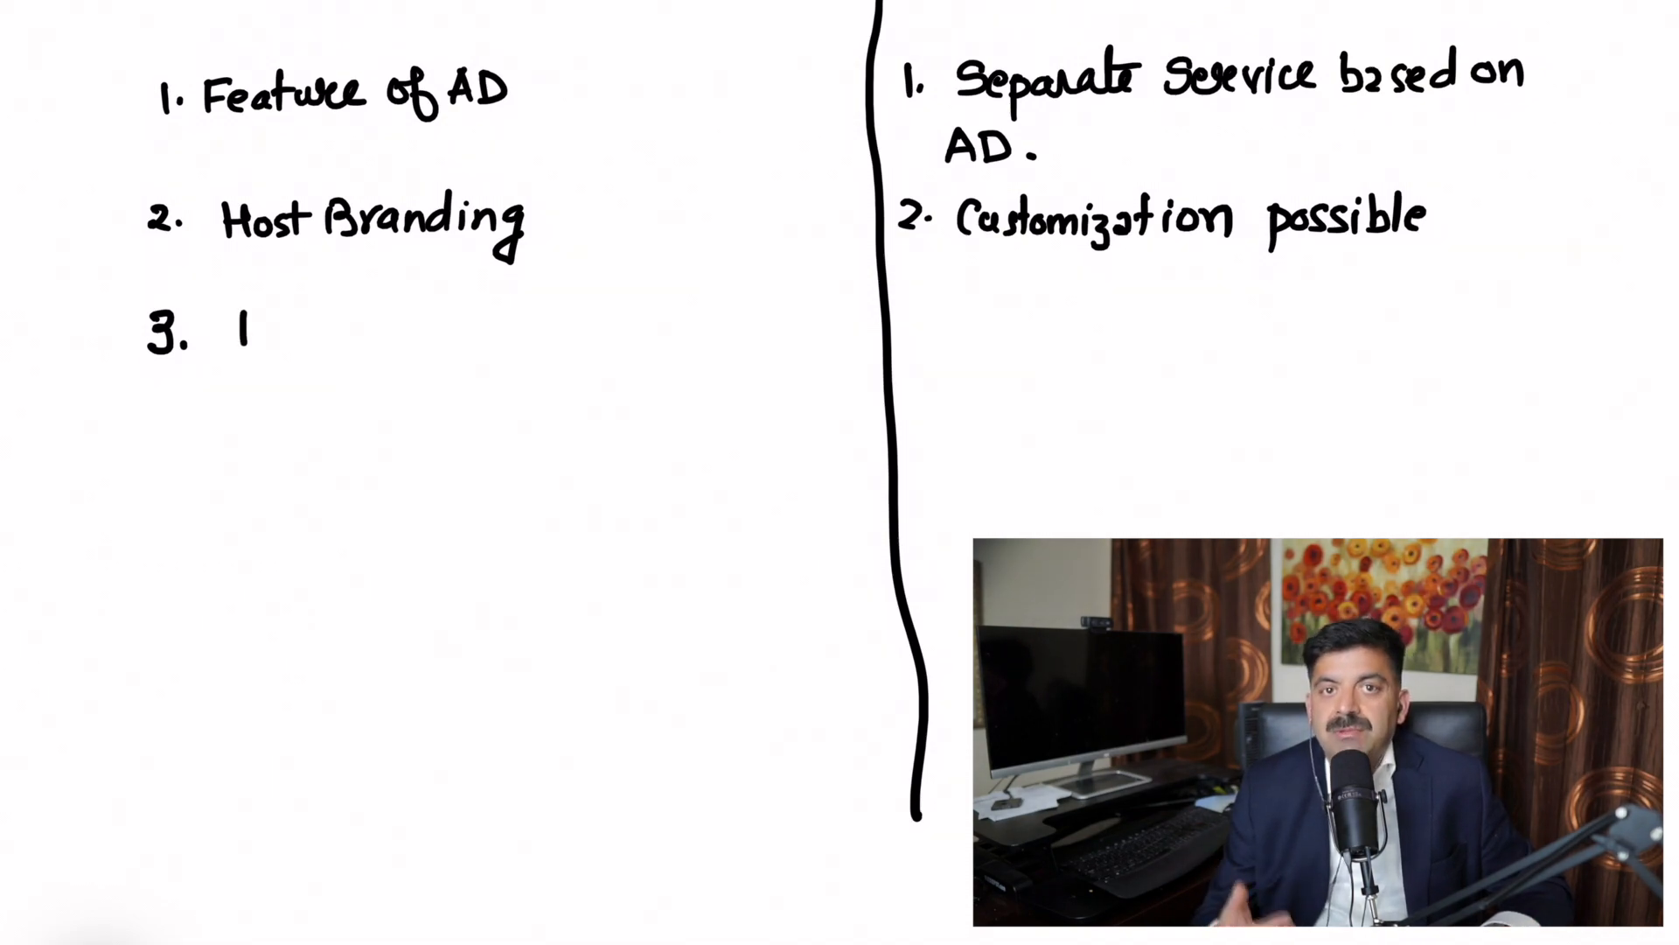
type("Less")
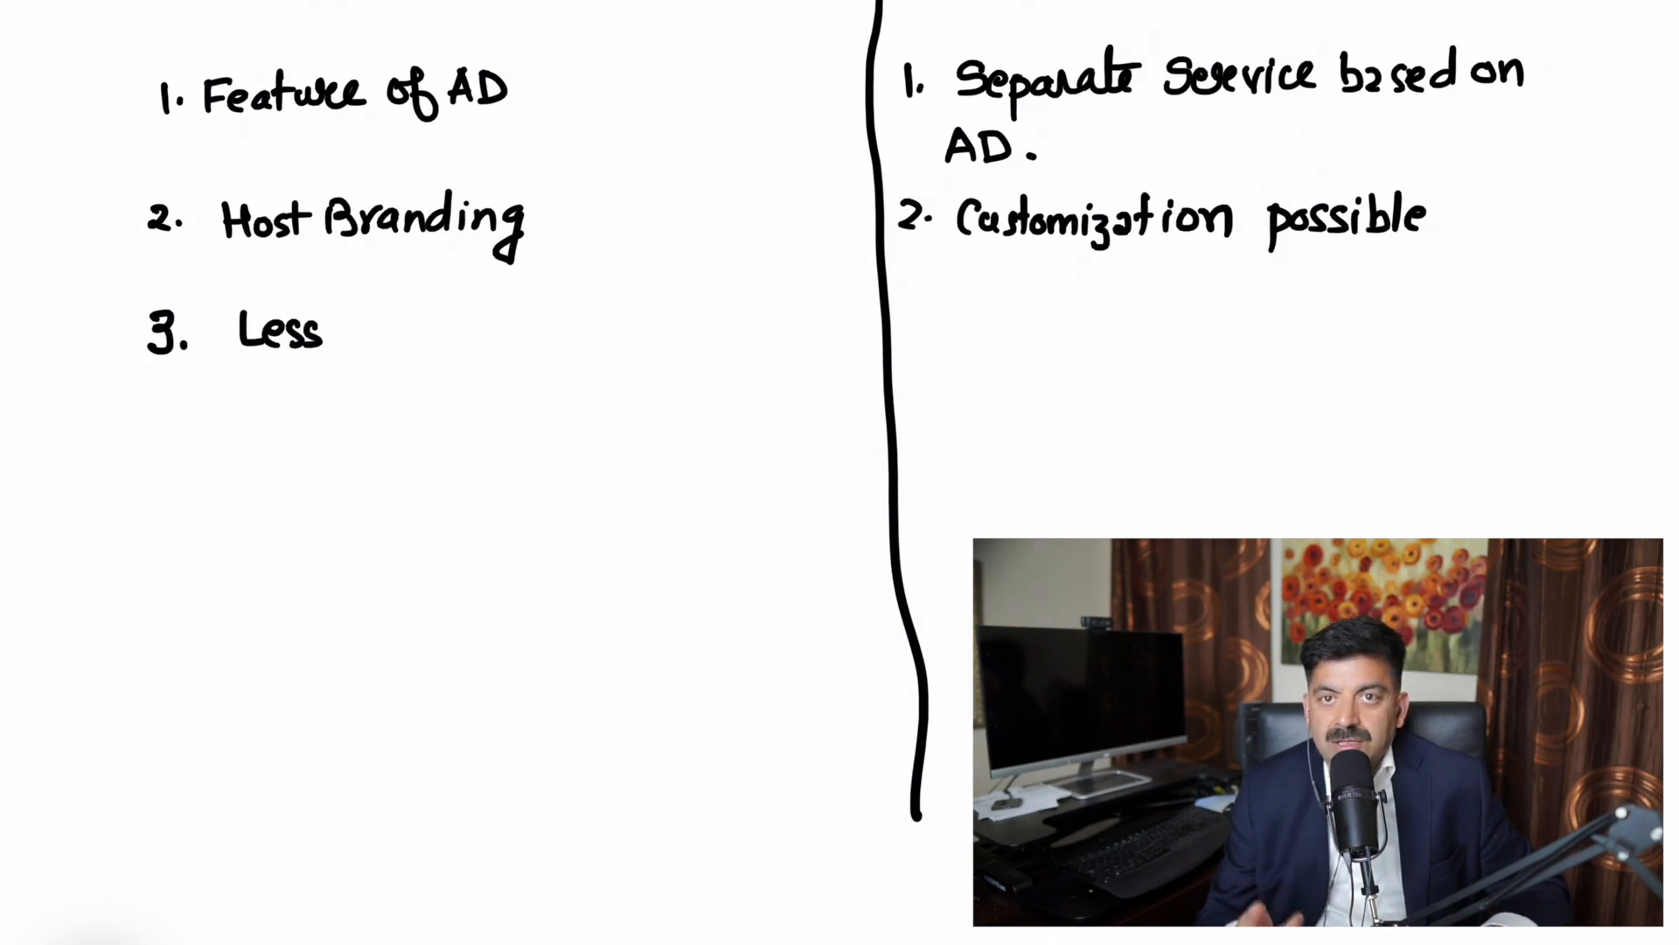
type("flexible")
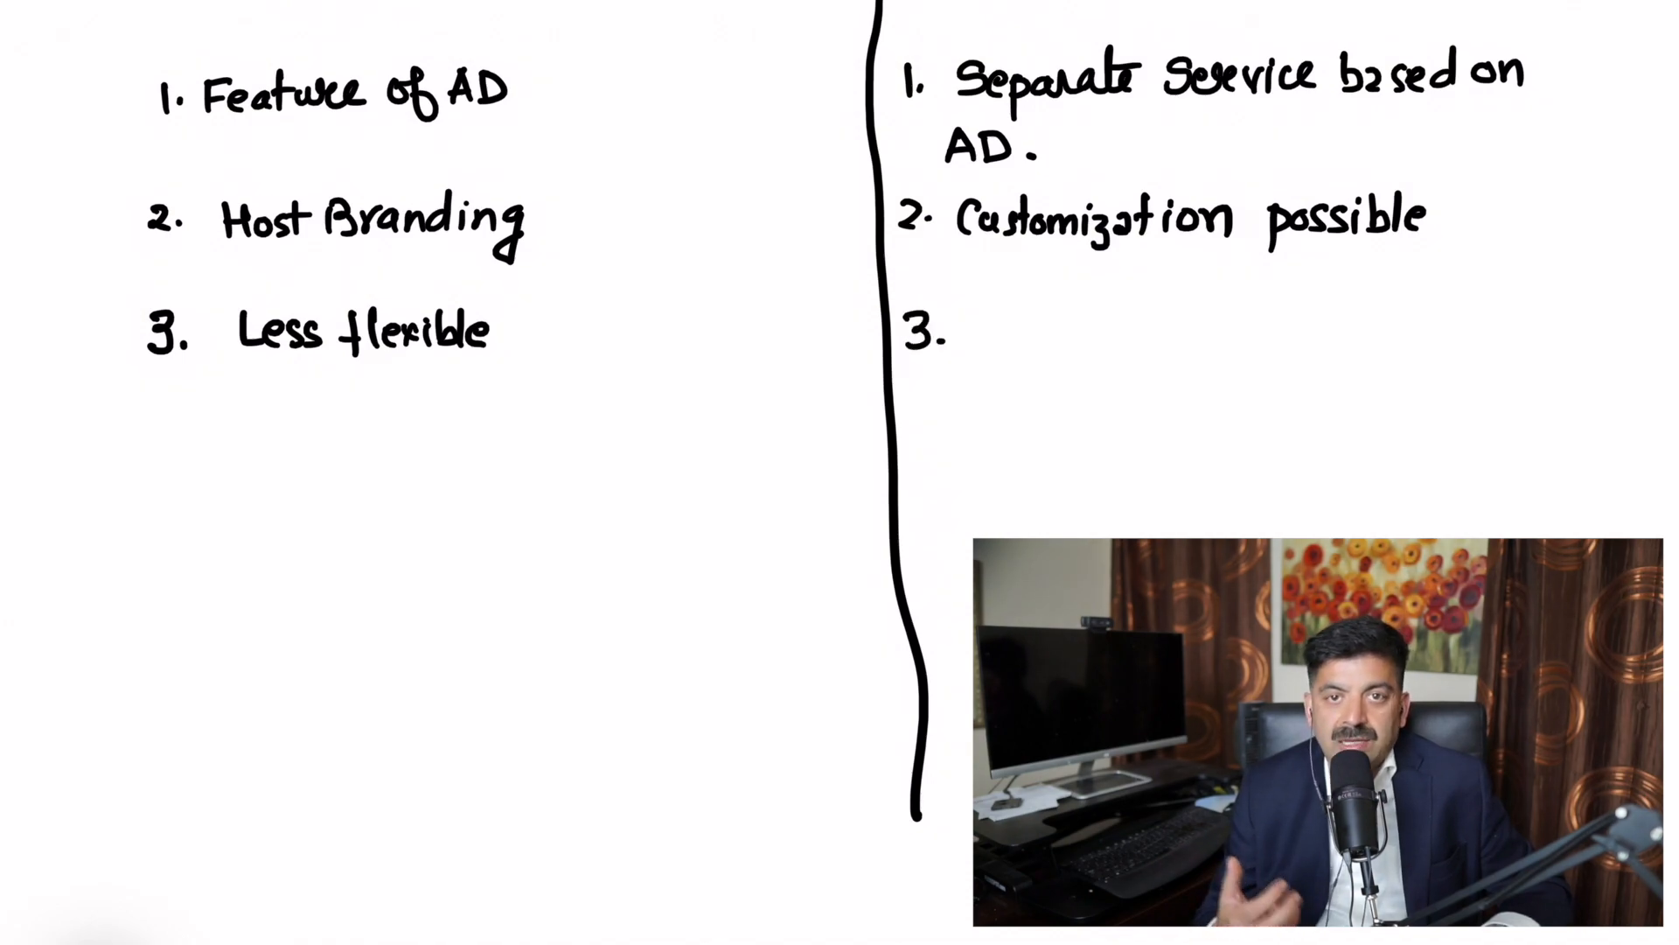
type("more")
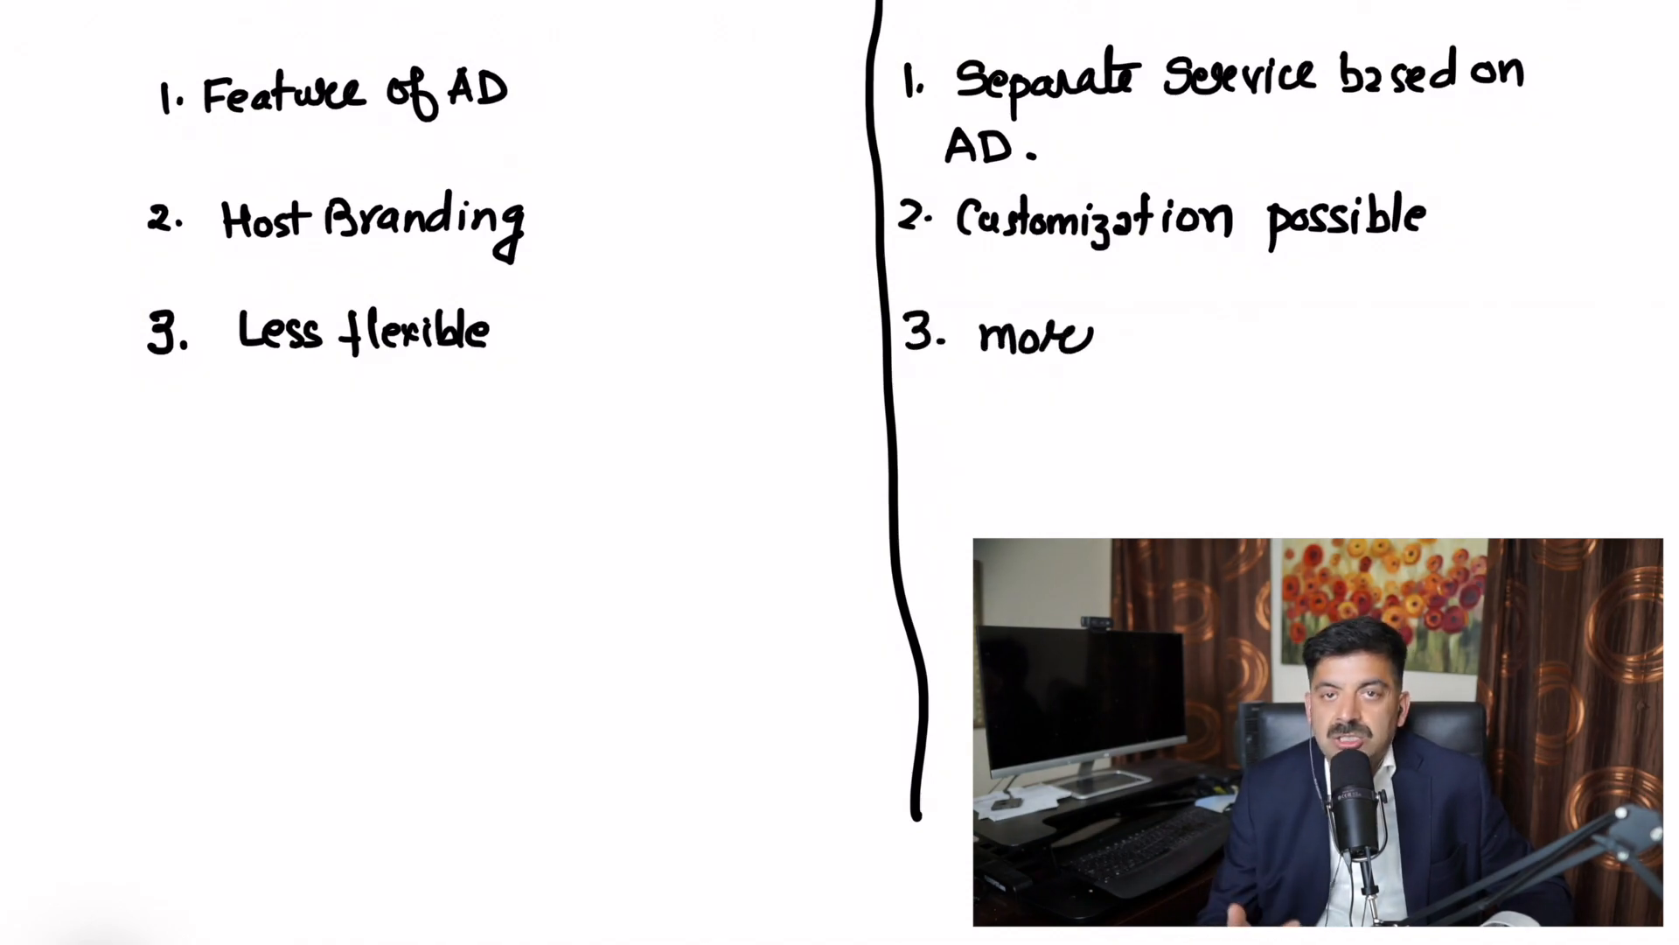
type("flexible.")
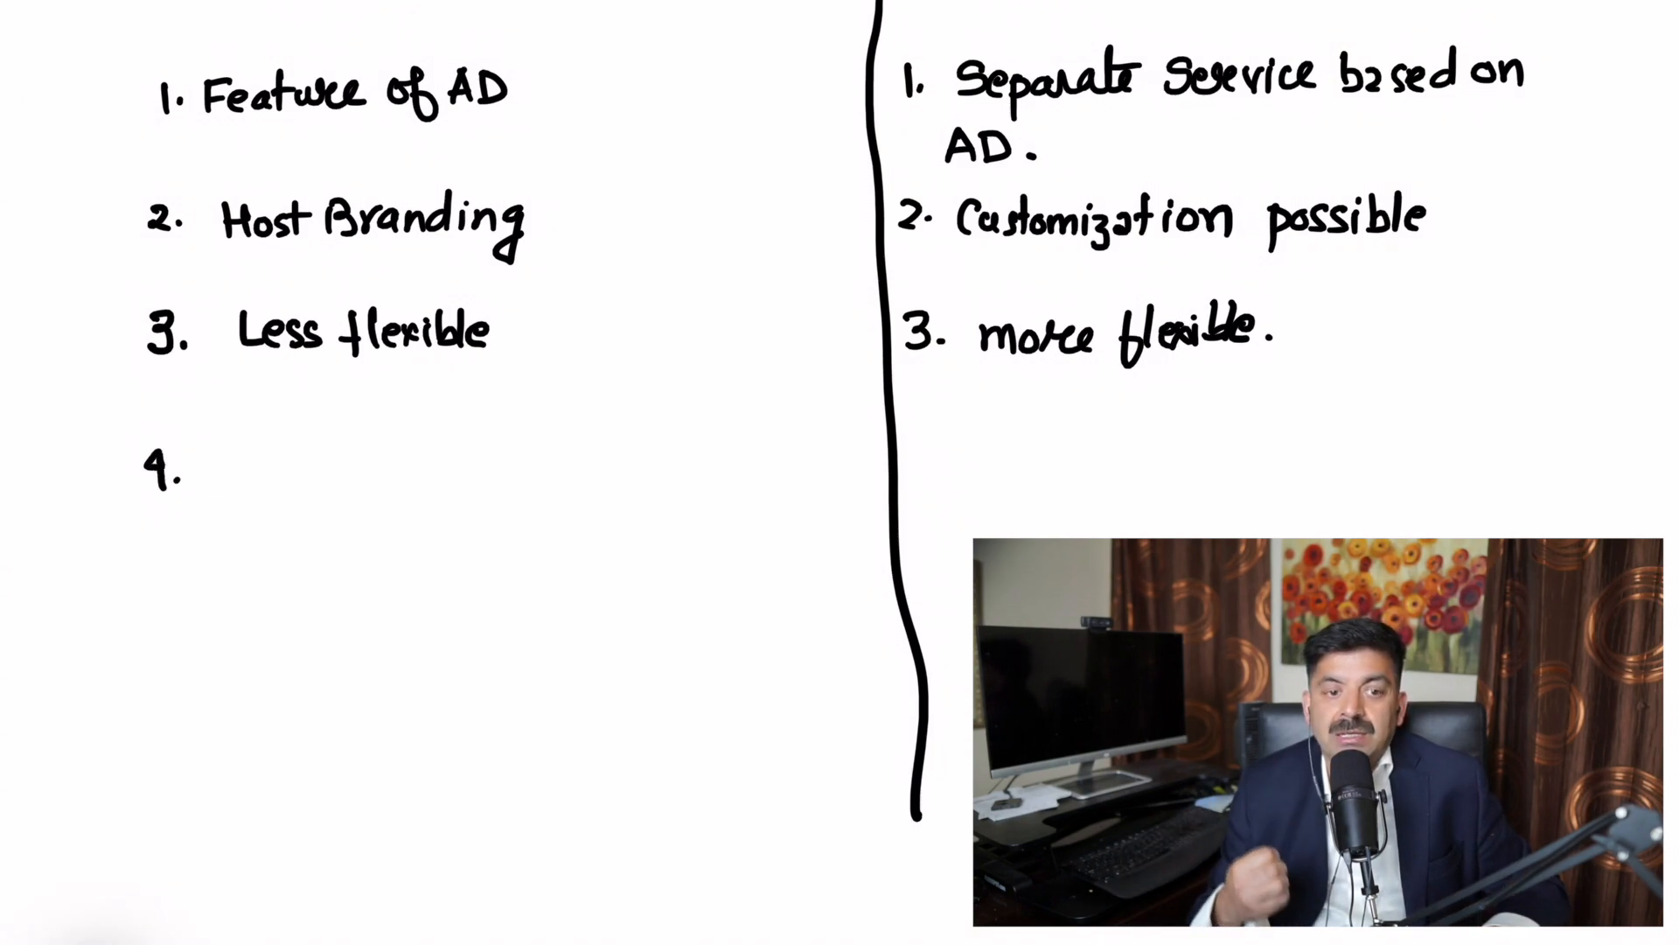
- Handwrite "Host Control" for B2B point 4, "4. Self serving customer" for B2C, and start "5." on the left
type("Host Control")
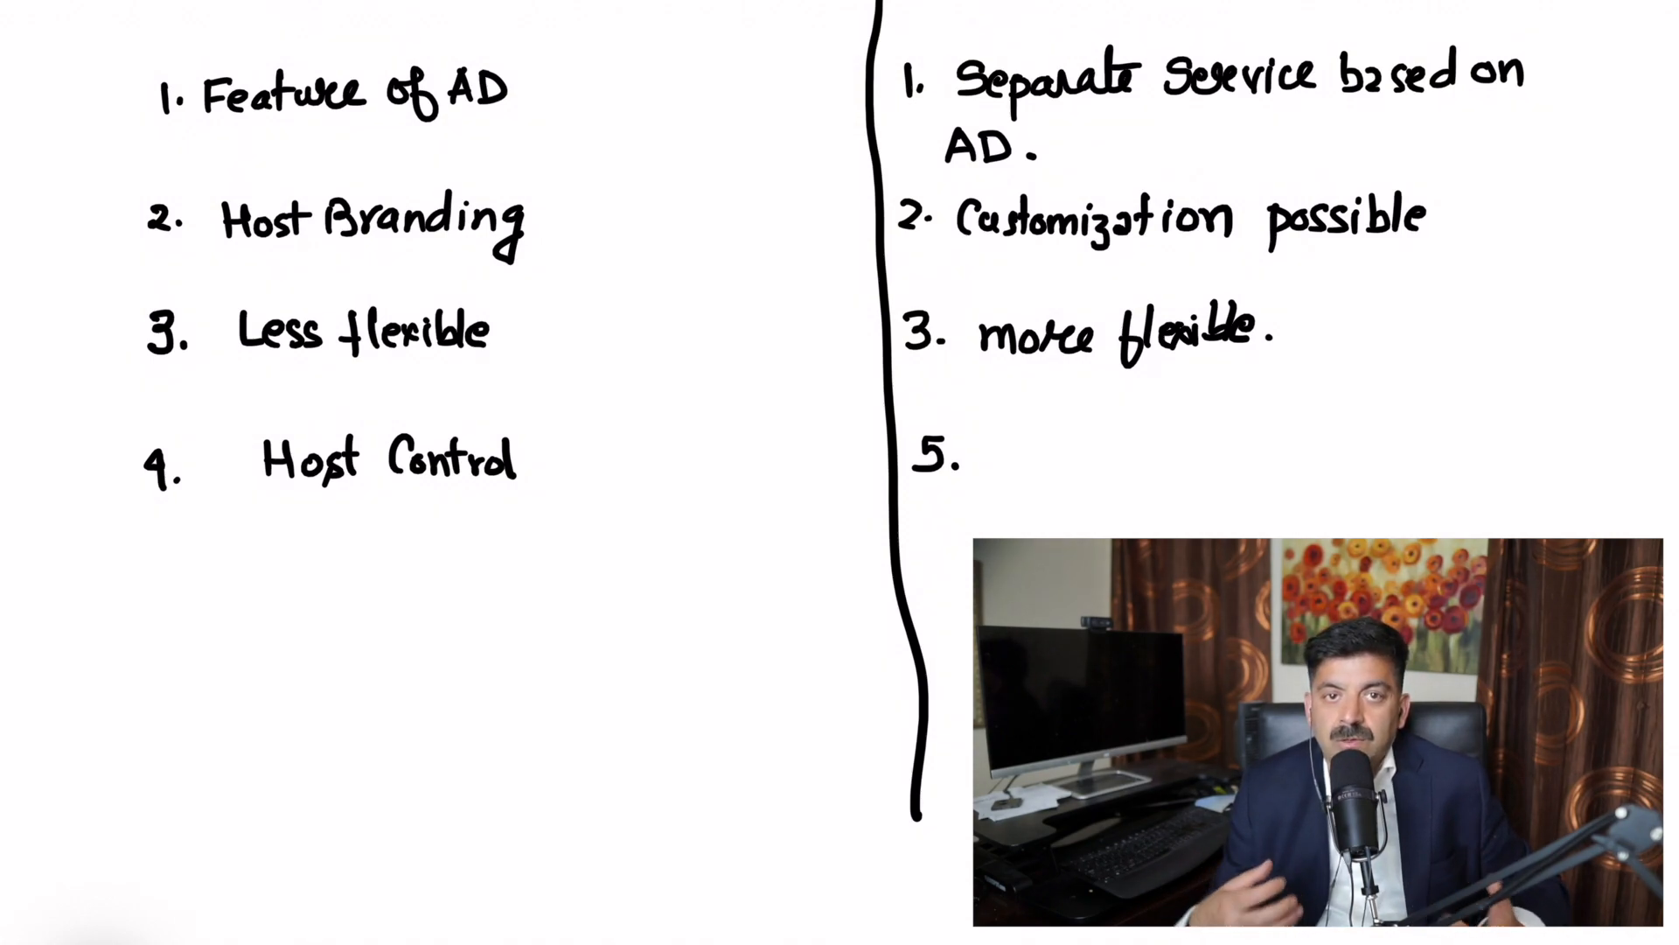
type("Self serving customer")
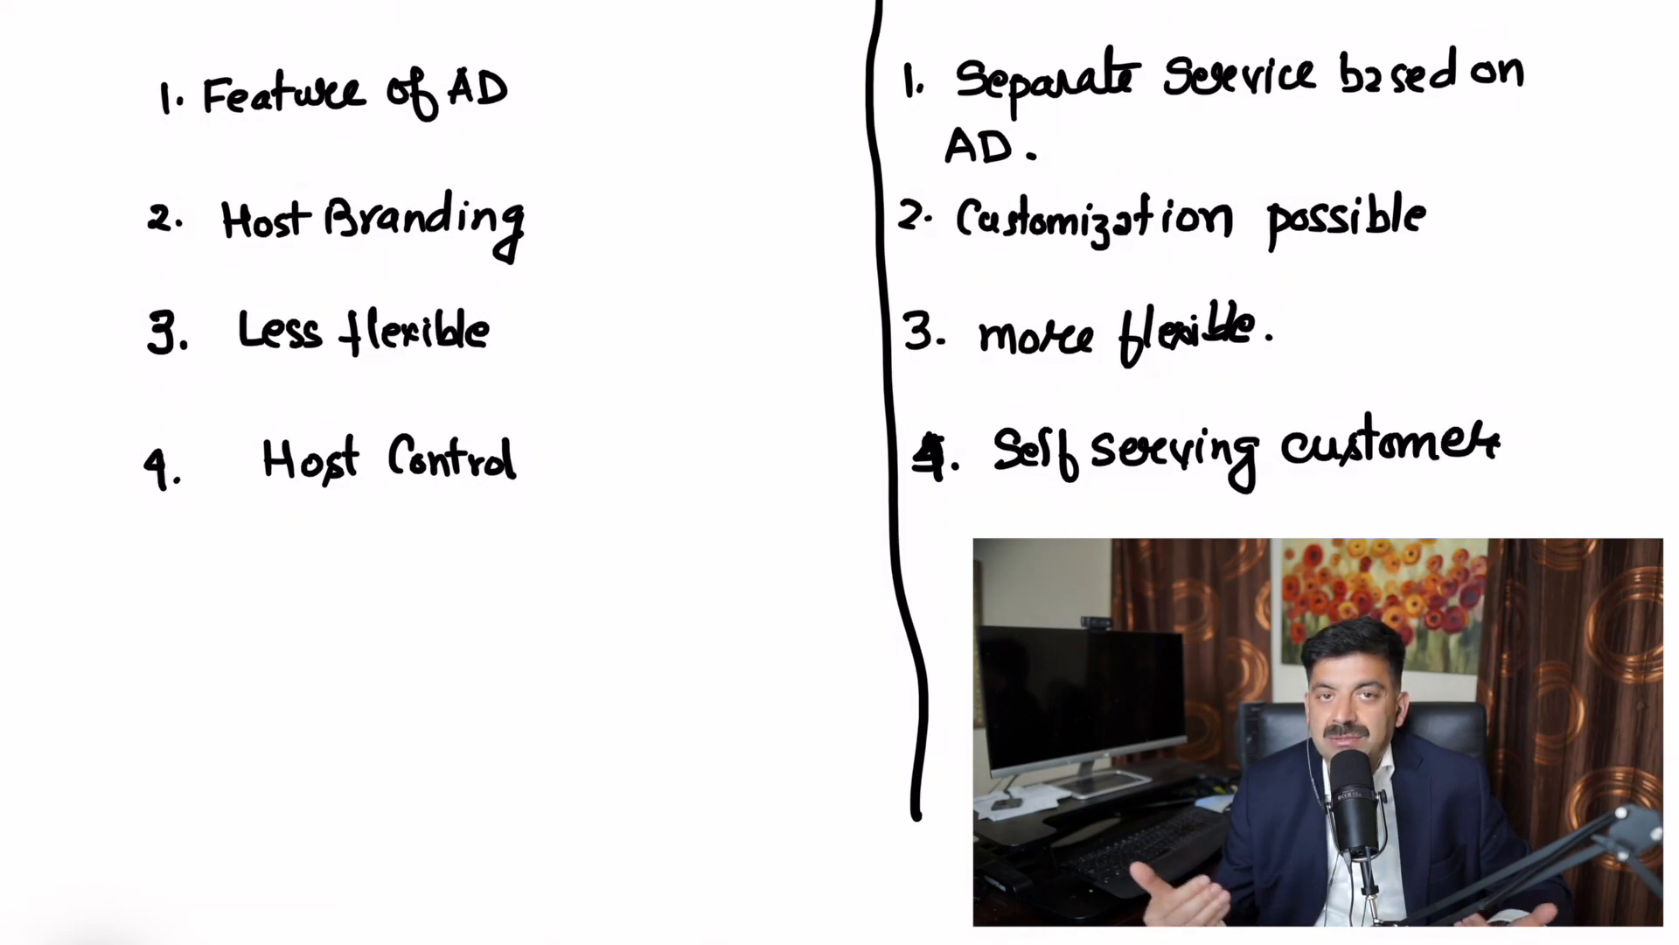
type("5.")
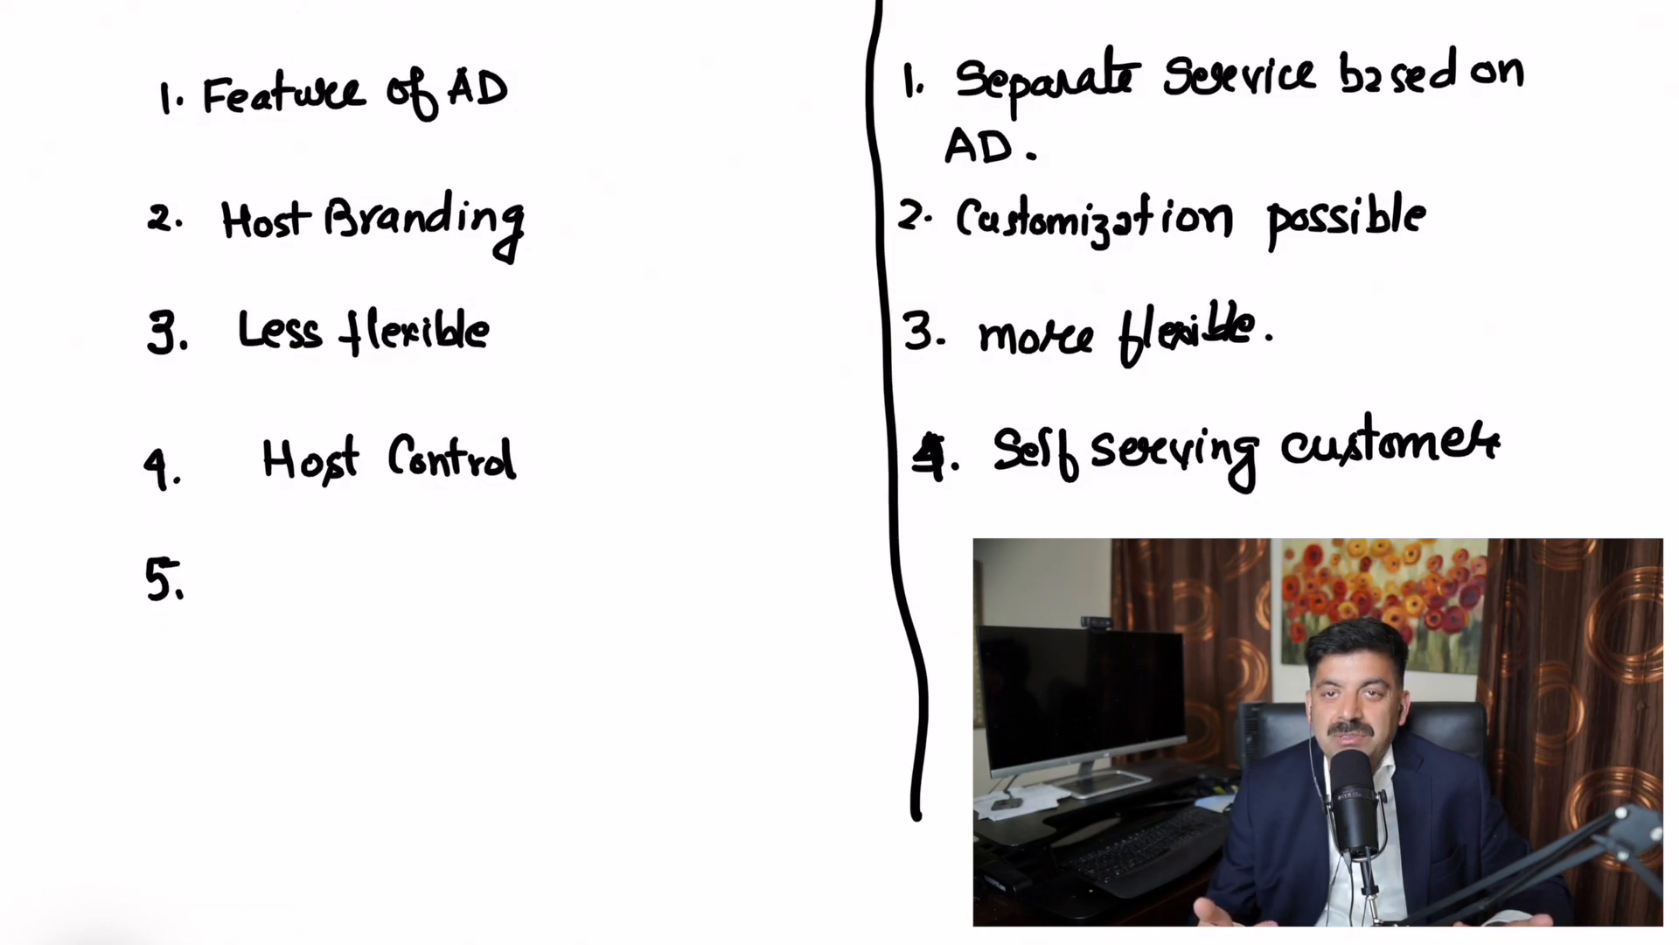
- Handwrite "Collab with partner" for B2B point 5 and begin "5. Custom Application End" under B2C
type("Col")
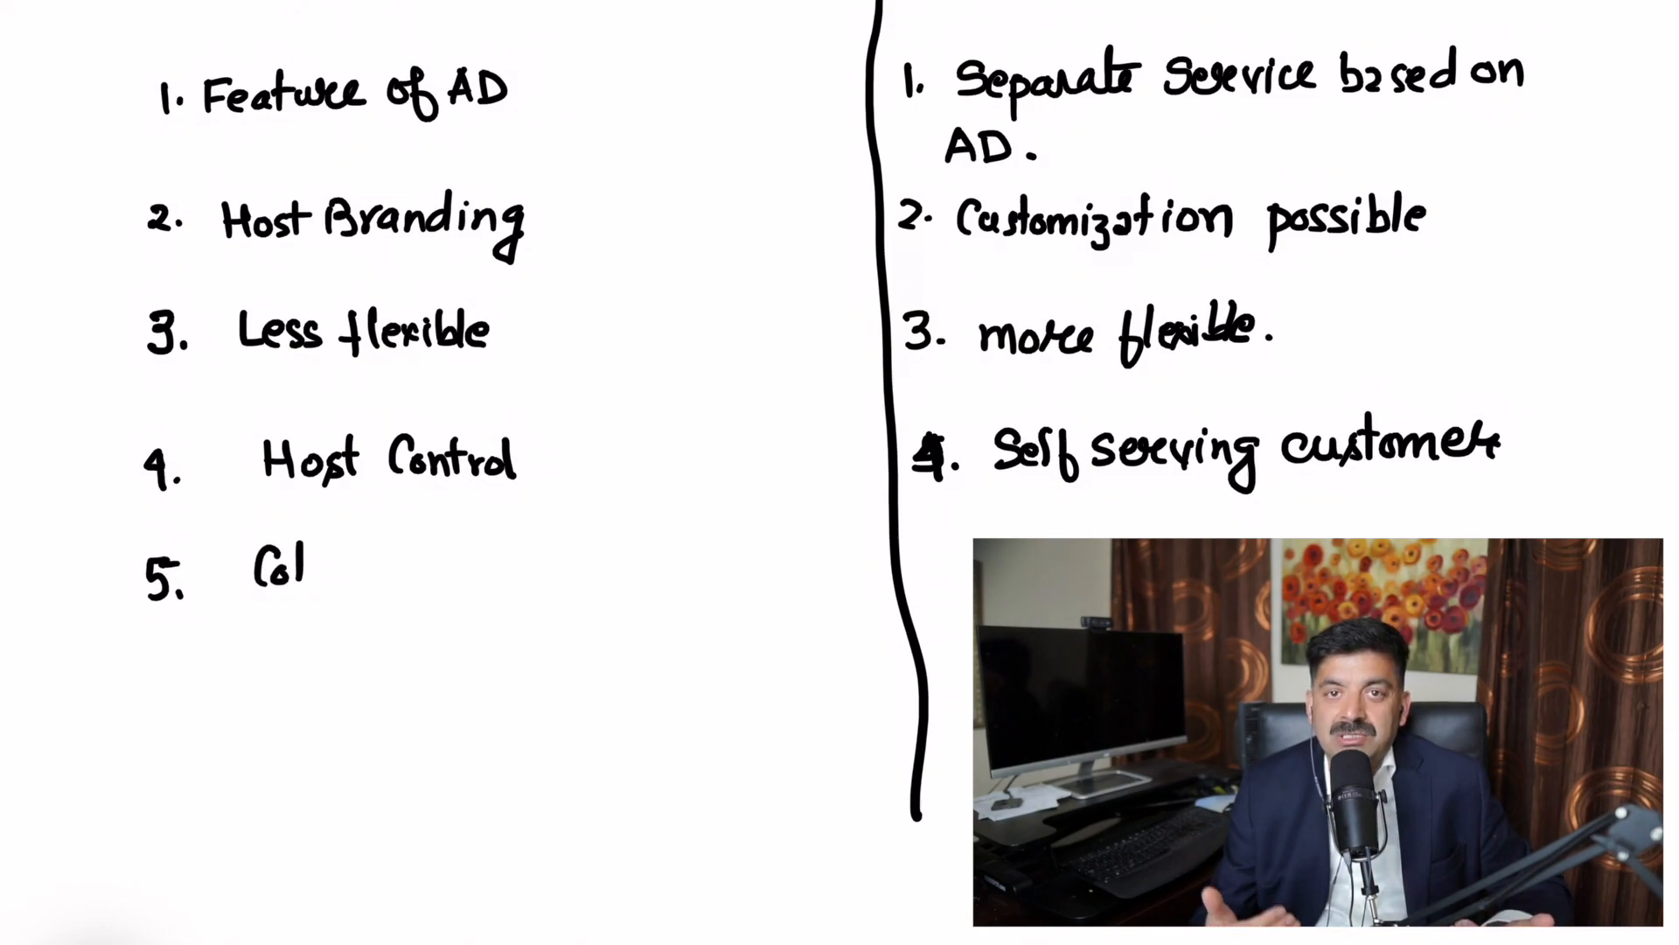
type("llabu")
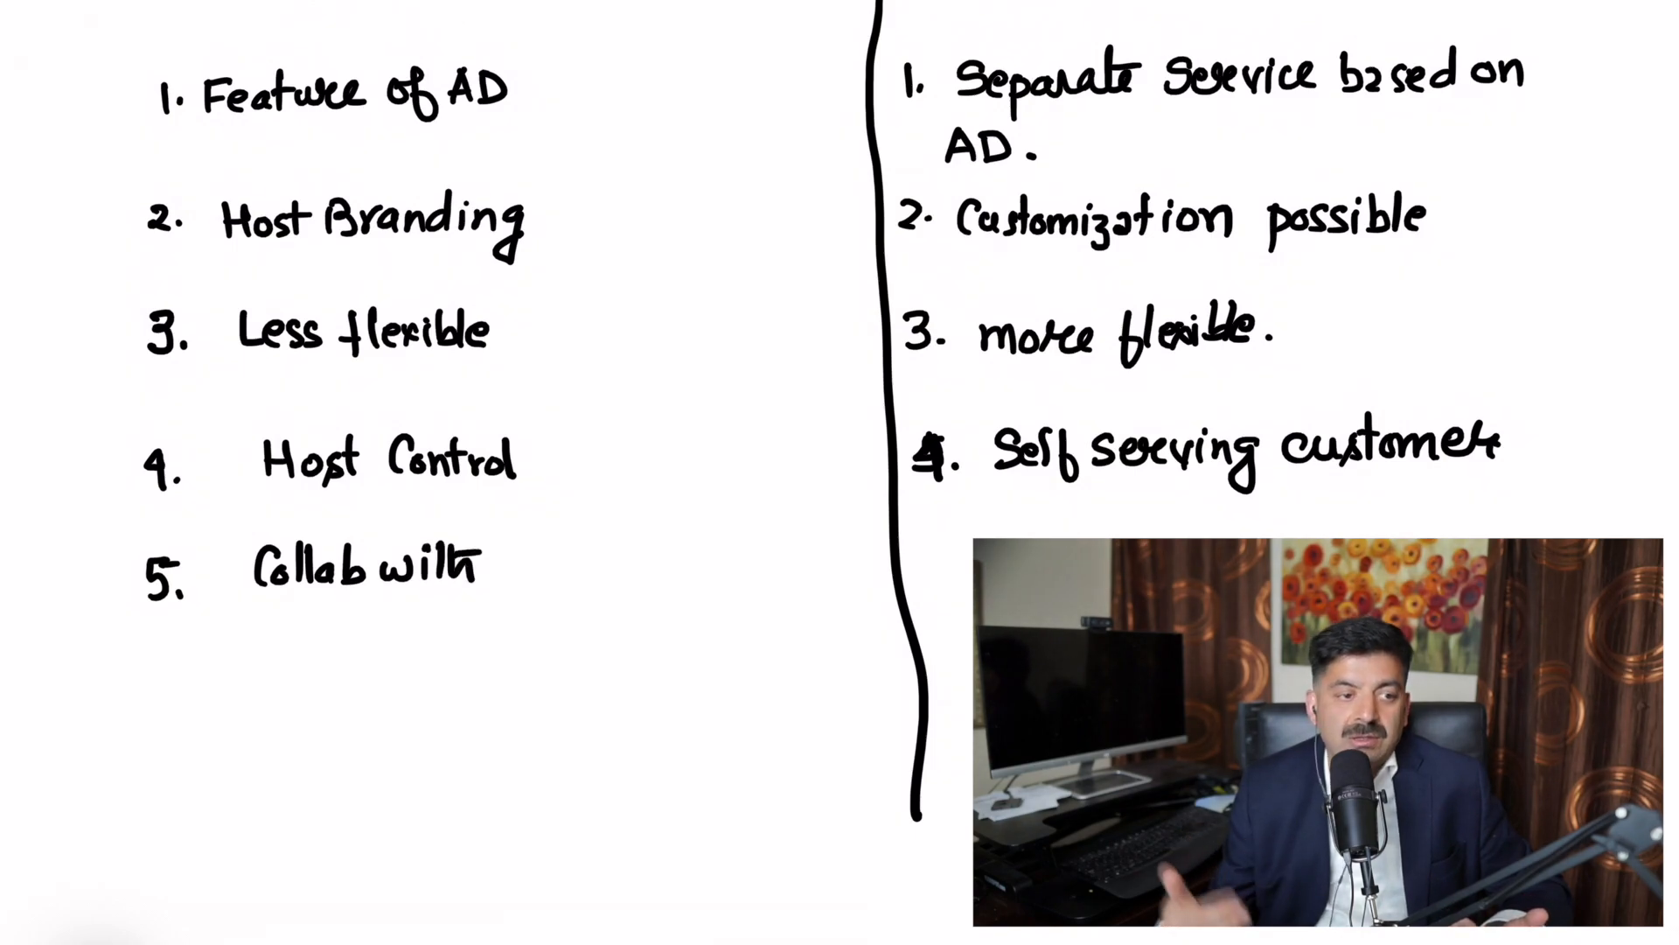
type("partner")
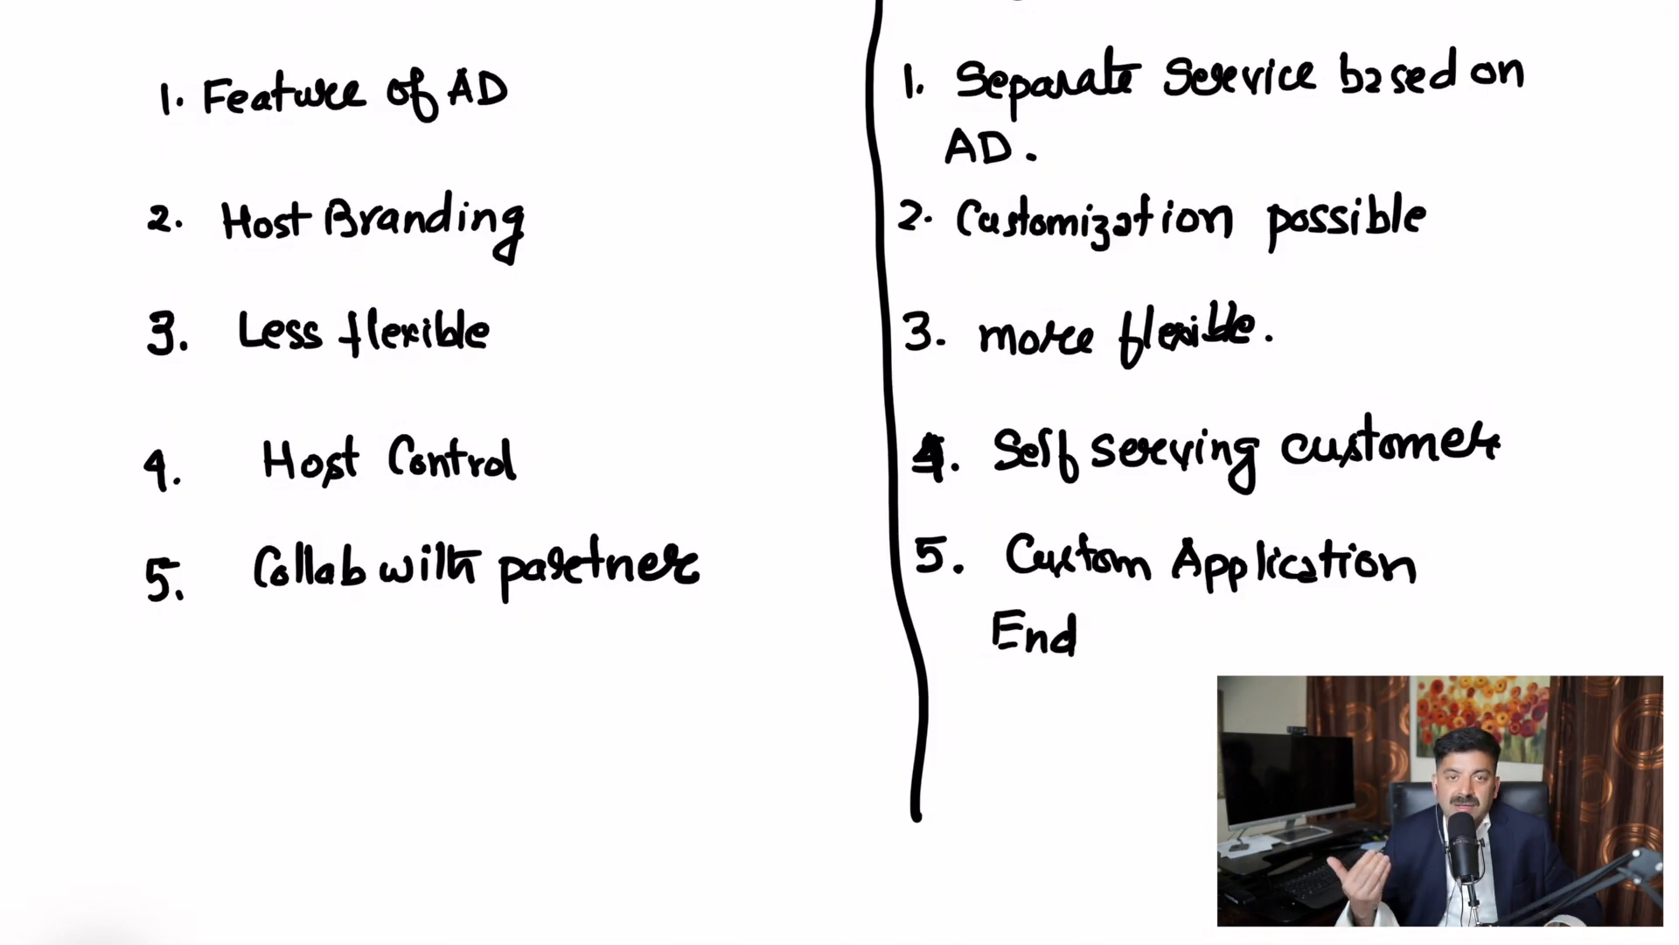
- Finish B2C point 5 with "Customer Authorization." and close the divider with a short horizontal stroke
type("Customers")
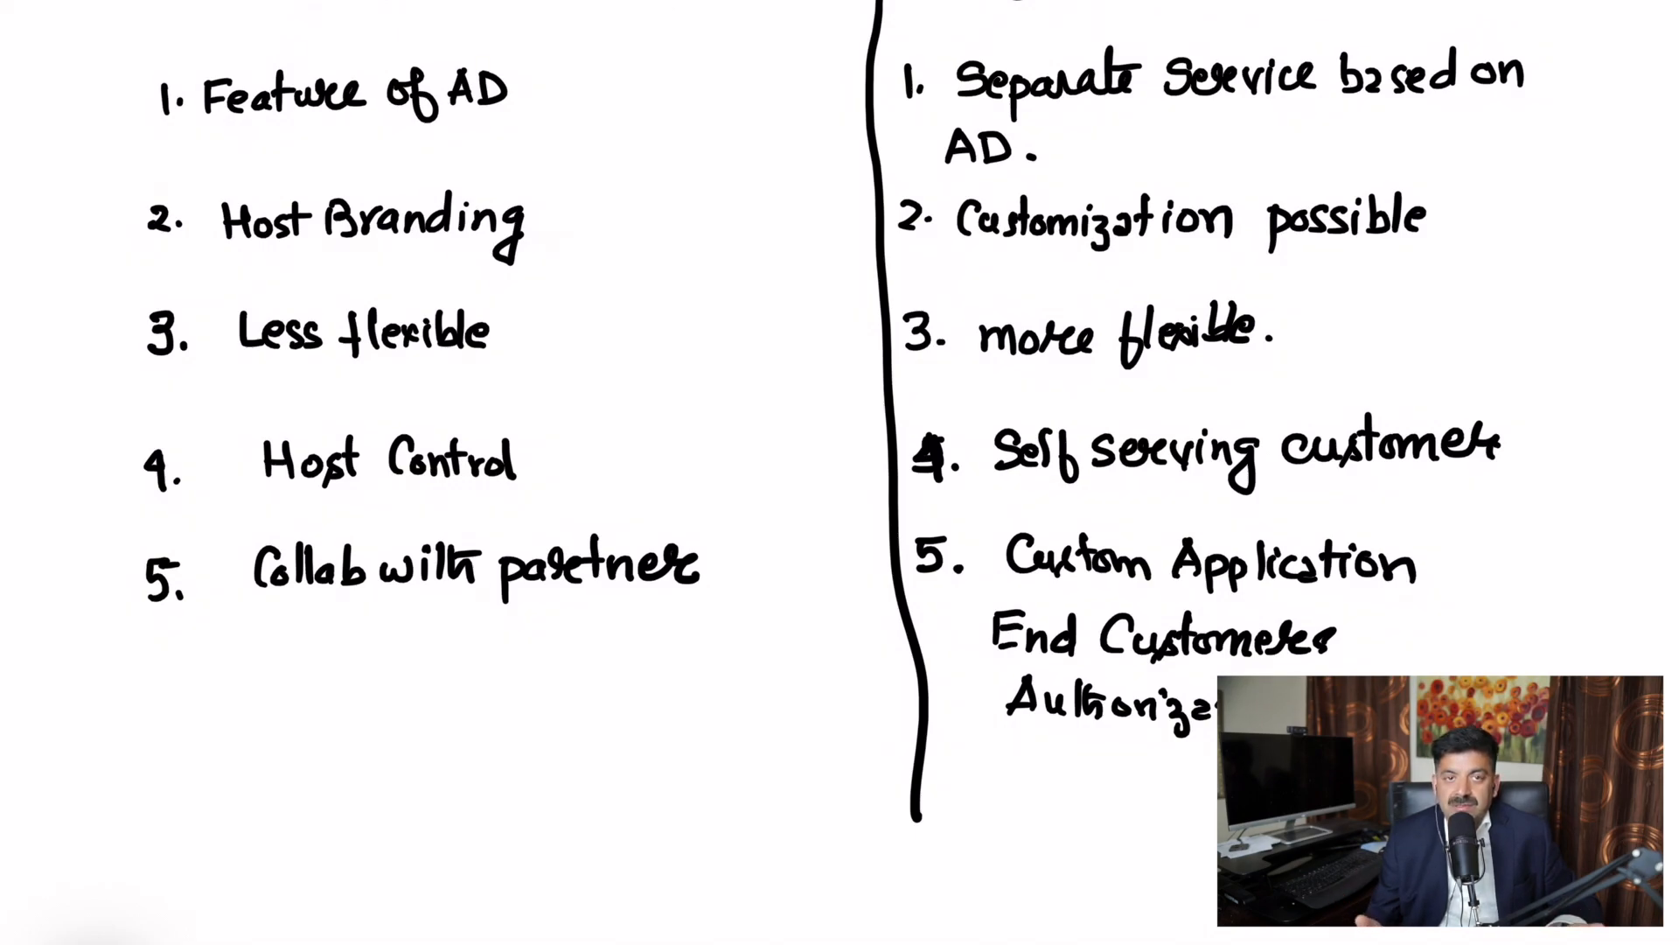
scroll("up", 3)
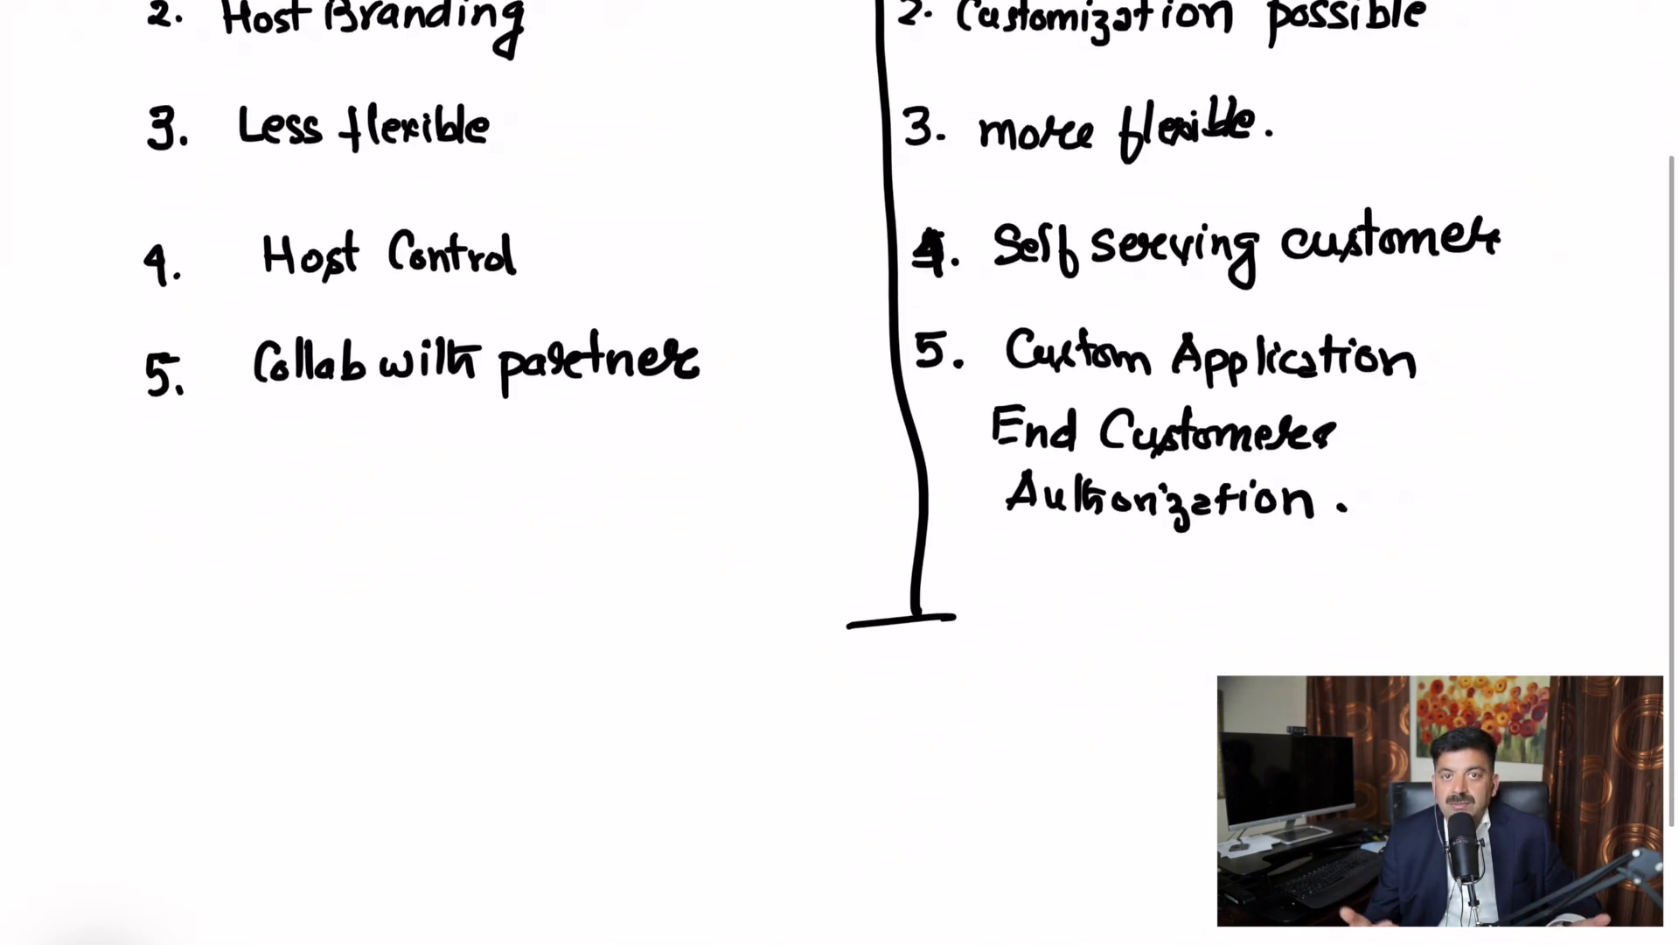